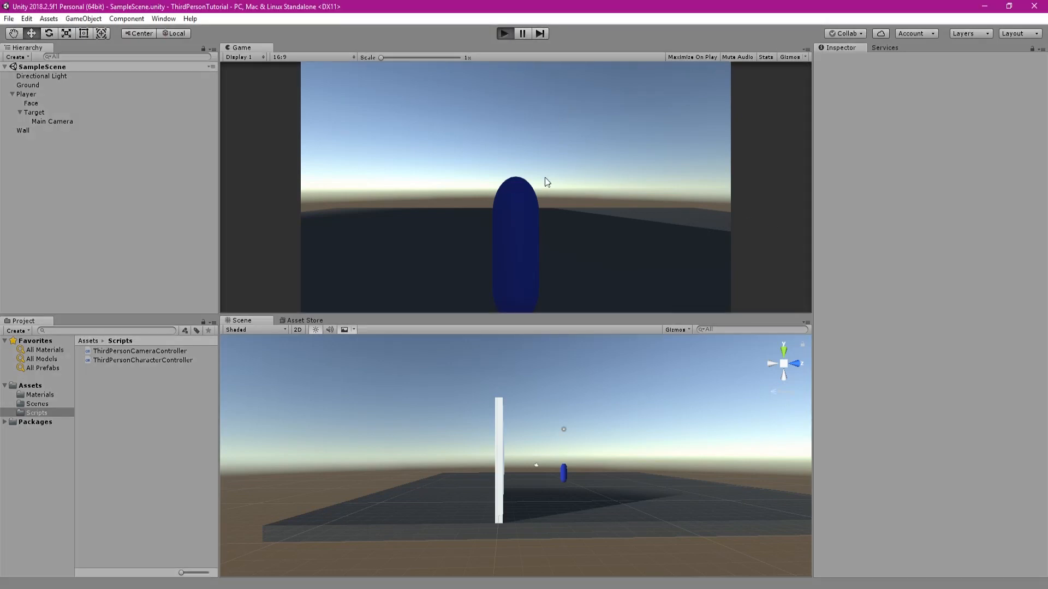
# Play-test the scene briefly, then select Main Camera and reach the Third Person Camera Controller component's options.
pyautogui.click(504, 34)
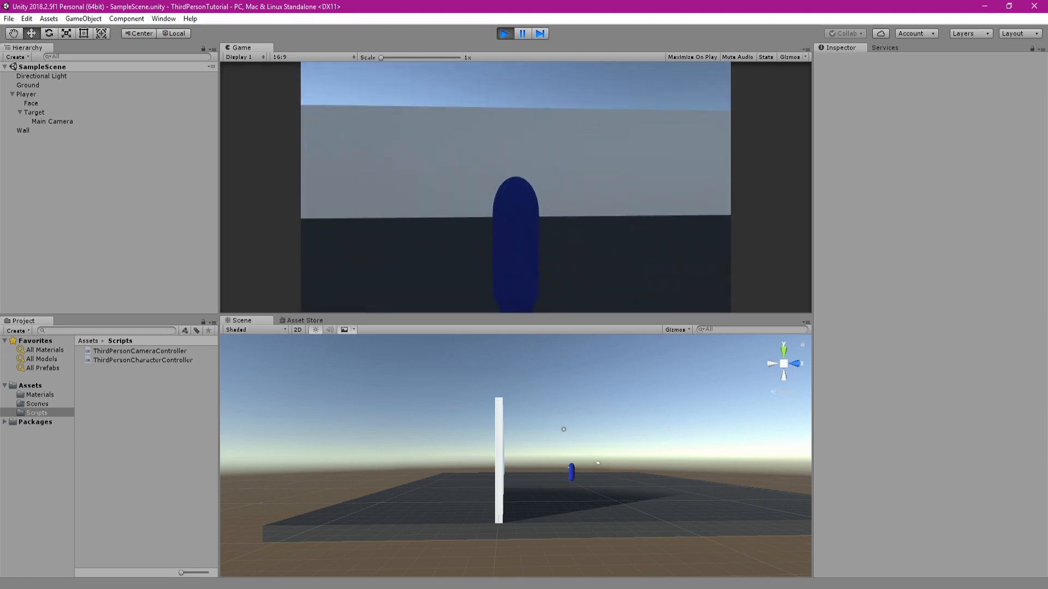
pyautogui.click(504, 34)
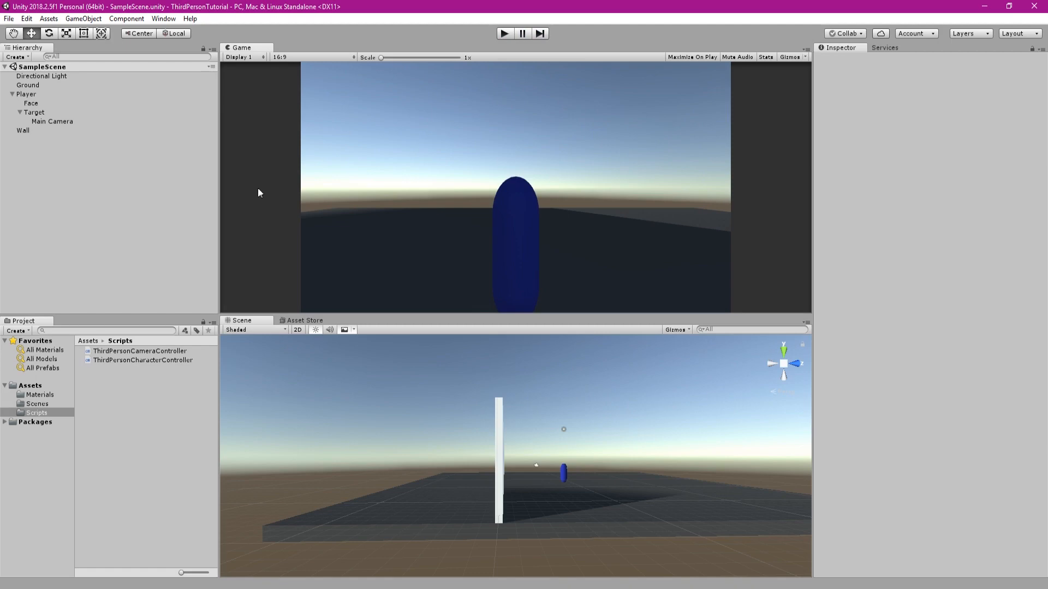
pyautogui.click(52, 121)
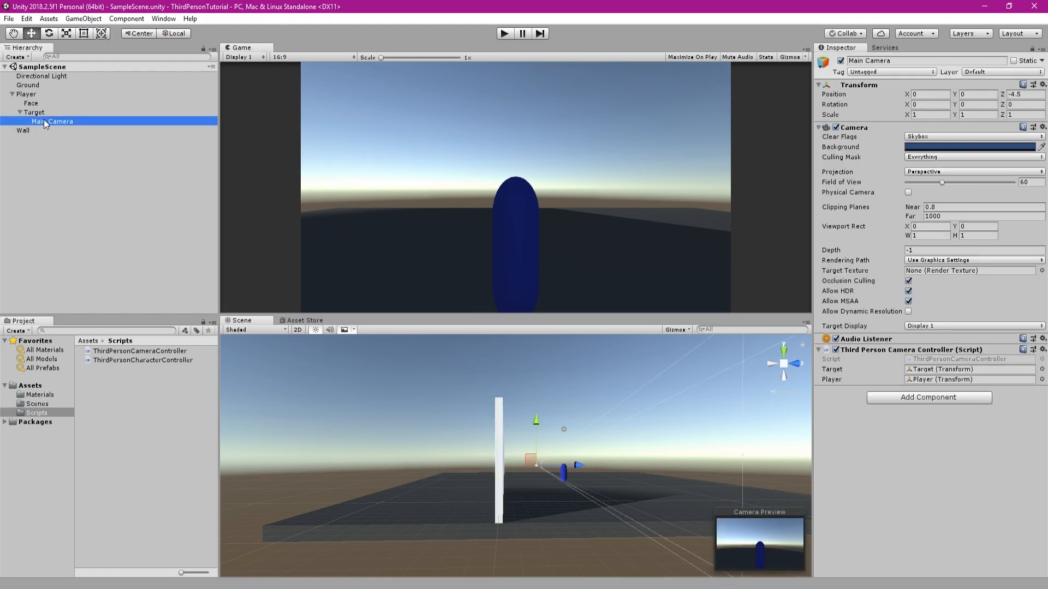
pyautogui.moveTo(916, 396)
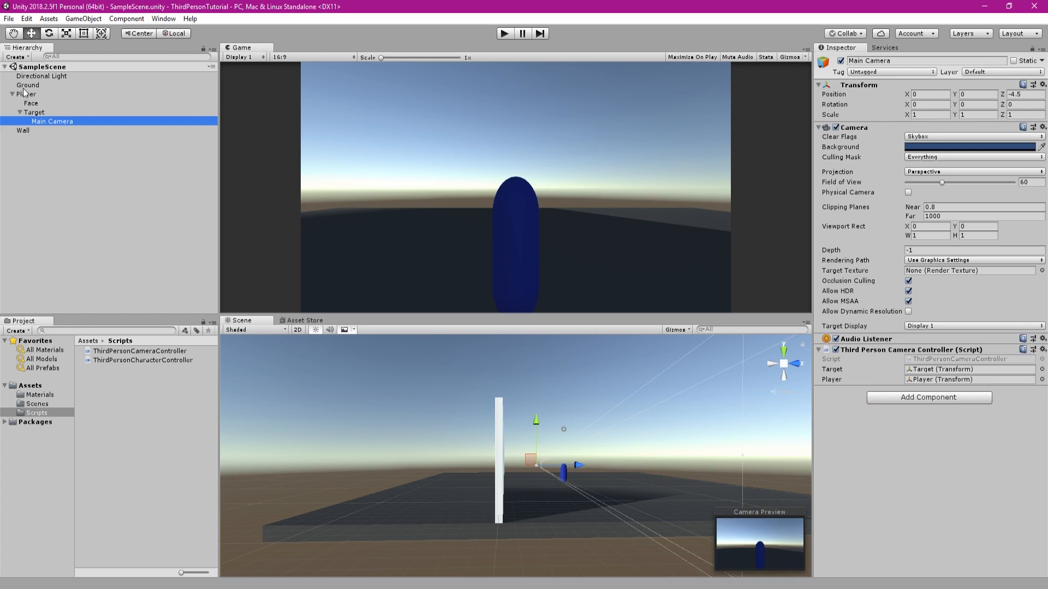
pyautogui.click(11, 93)
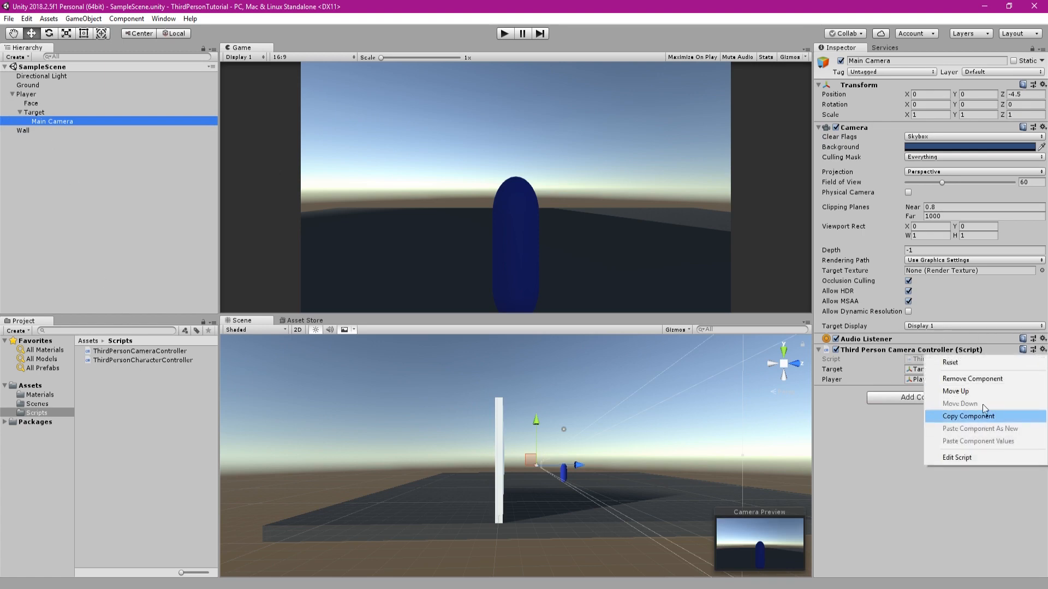
# Declare public Transform Obstruction and float zoomSpeed = 2f, and assign Obstruction = Target in Start().
pyautogui.click(956, 457)
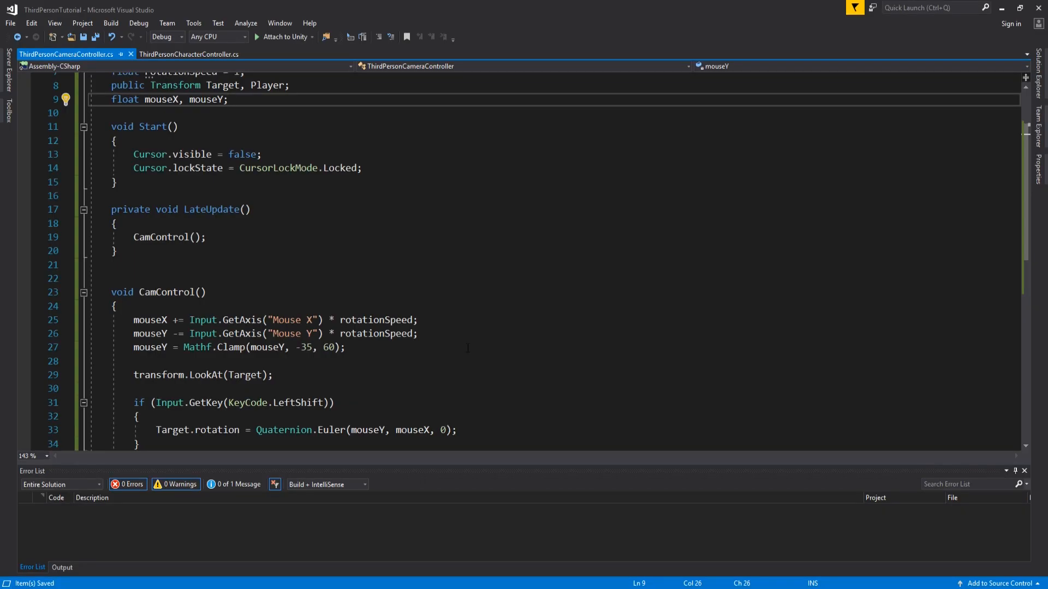
pyautogui.scroll(-3)
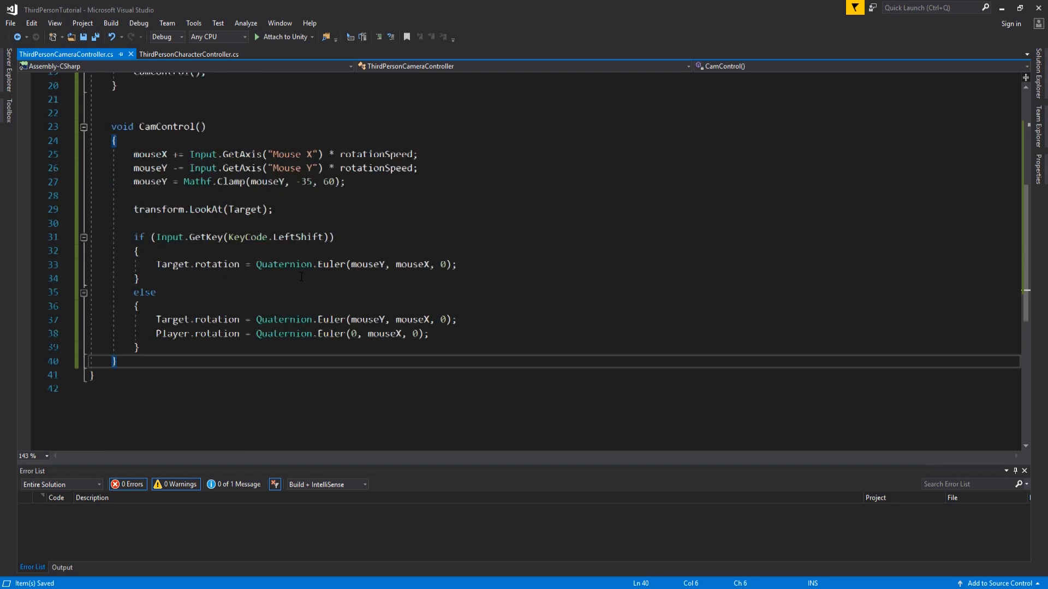
pyautogui.scroll(3)
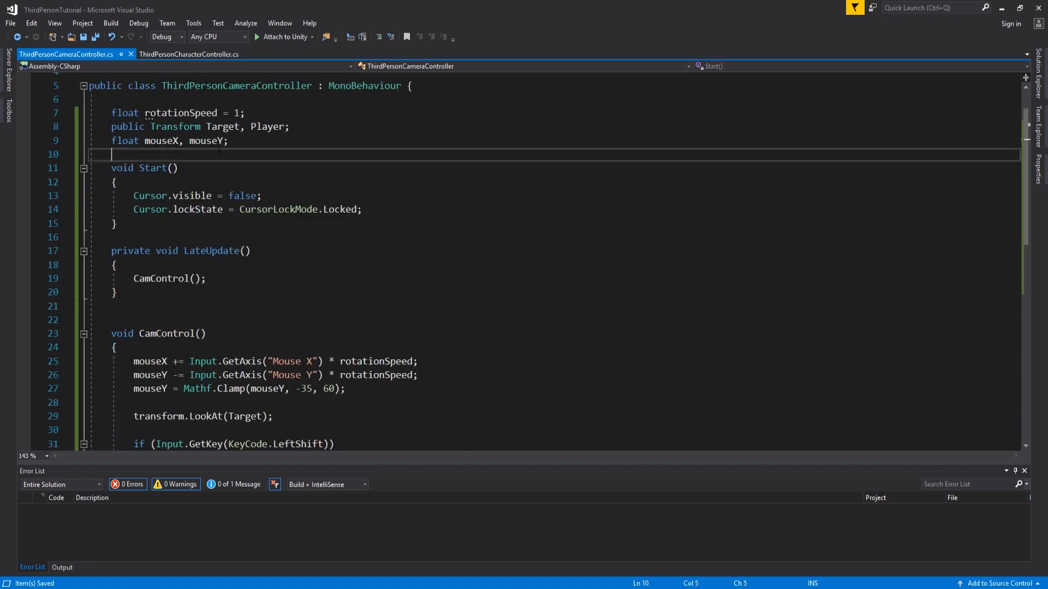
pyautogui.press('Return')
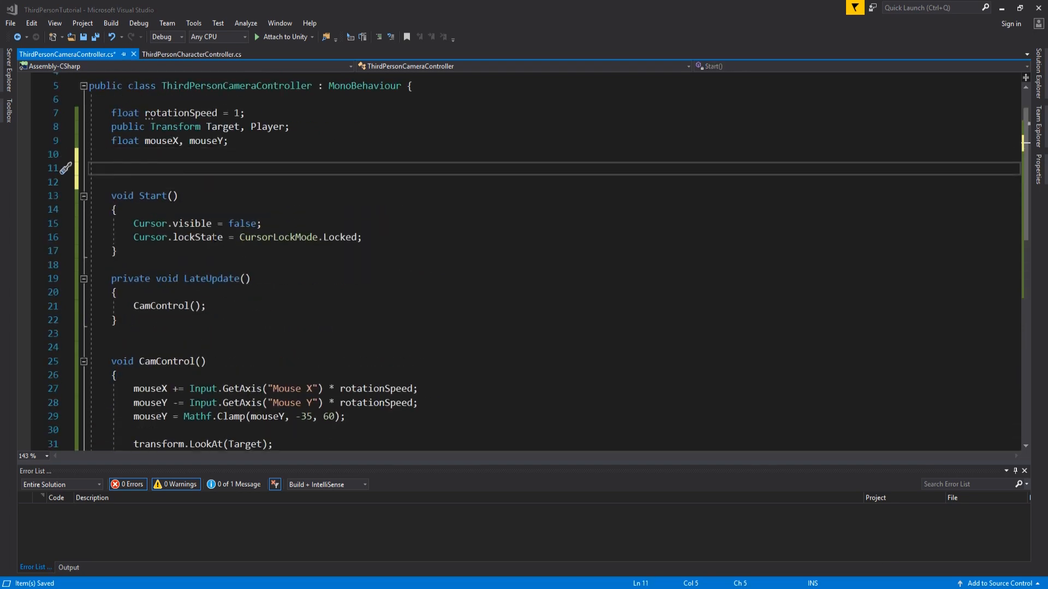
pyautogui.write('public')
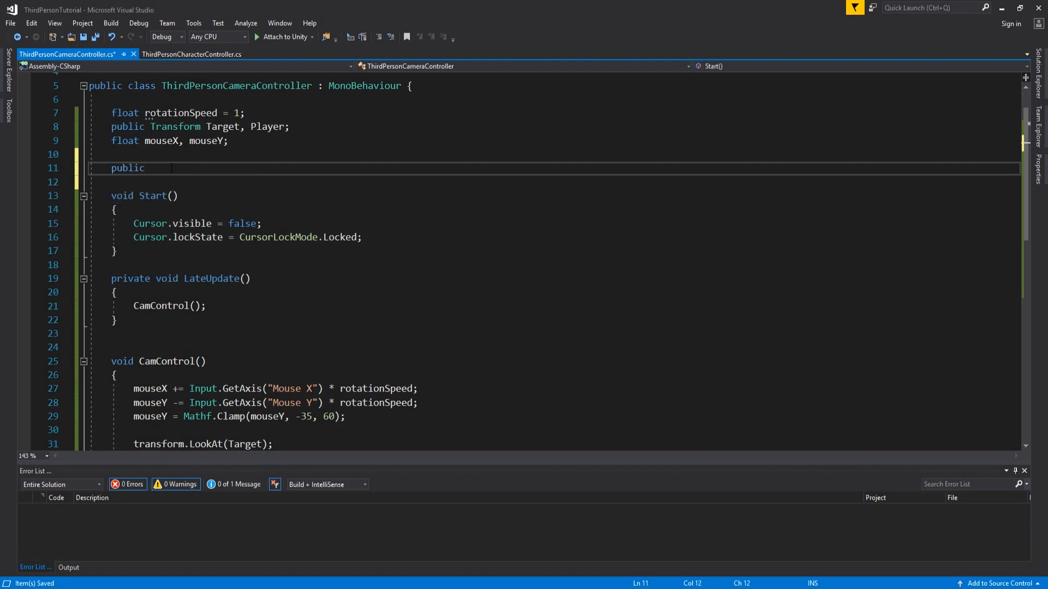
pyautogui.write('Transform Obstruction;')
pyautogui.click(563, 181)
pyautogui.write('float zoomSpeed = 2f')
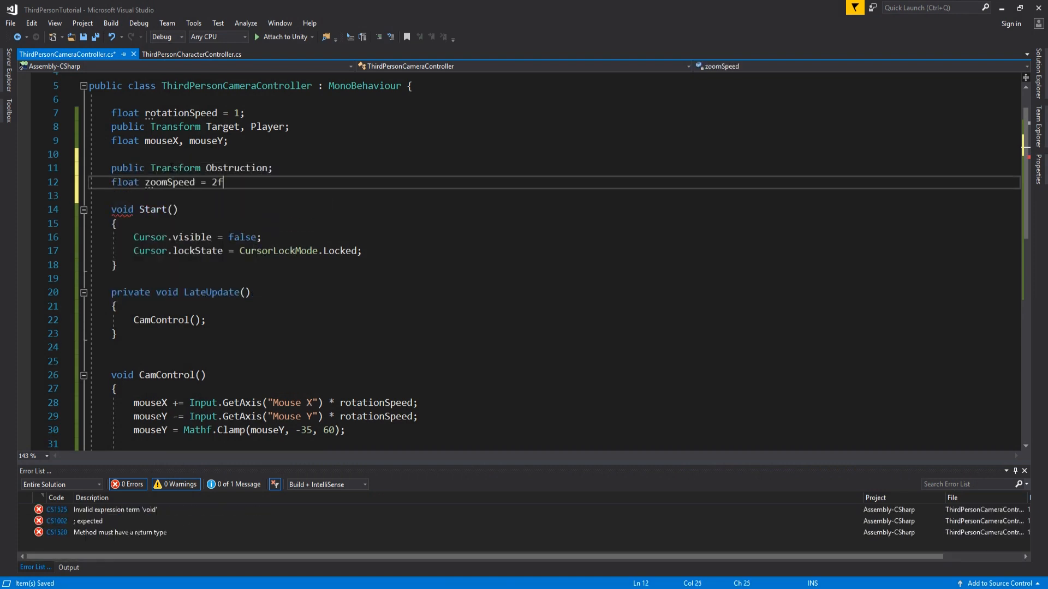
pyautogui.write('Obstruction =')
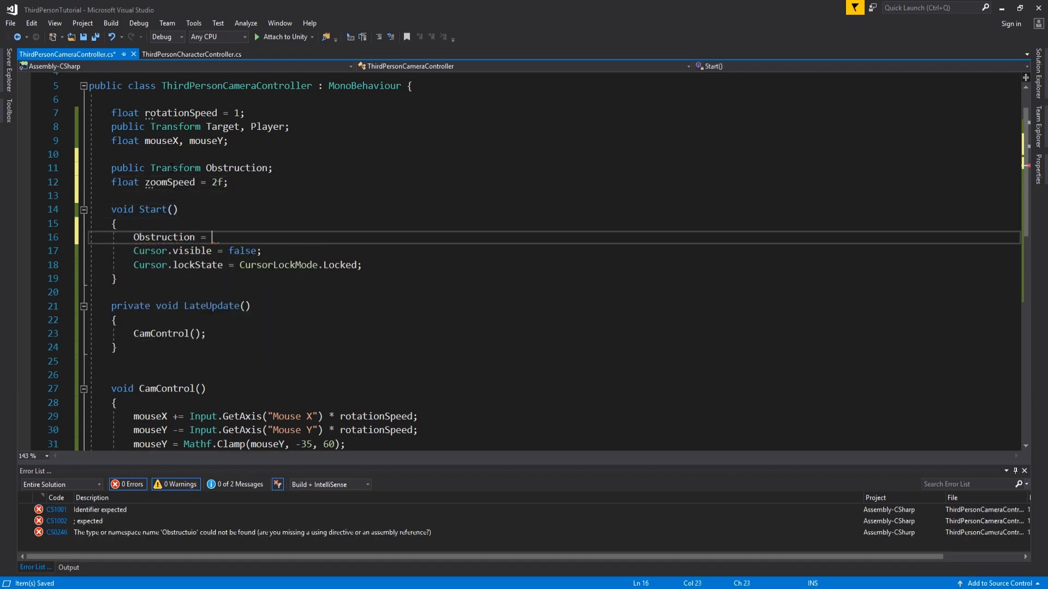
pyautogui.write('Target;')
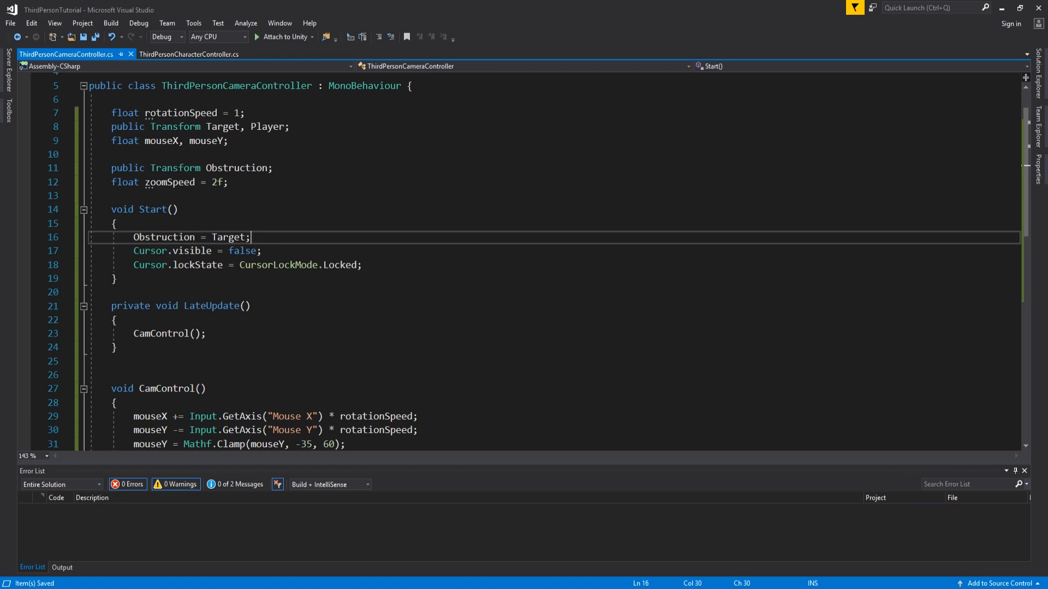
pyautogui.scroll(-3)
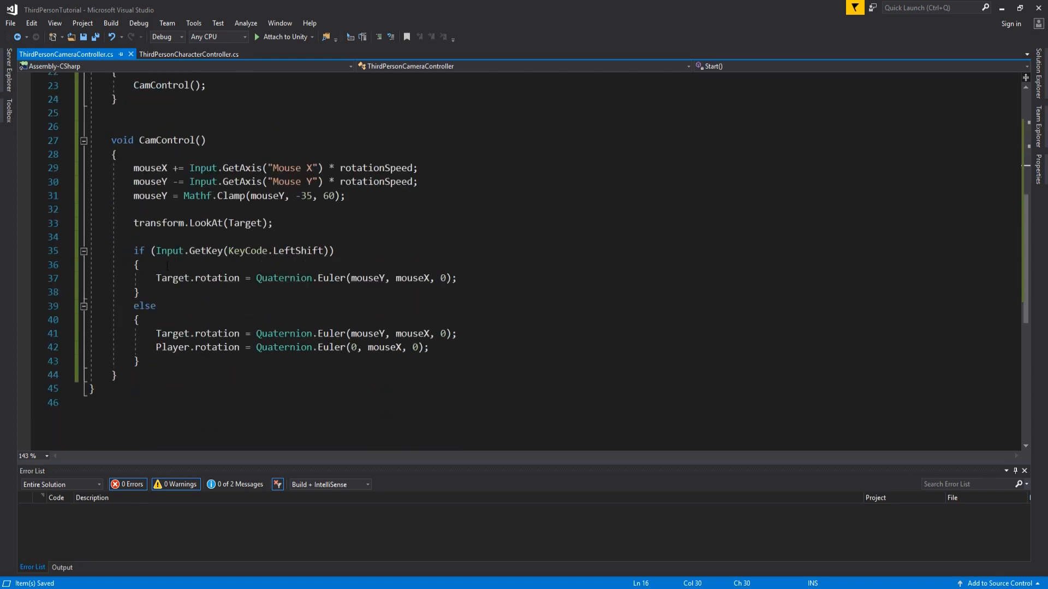
# Start a void ViewObstructed method that raycasts from the camera position toward Target.position with a RaycastHit.
pyautogui.click(83, 141)
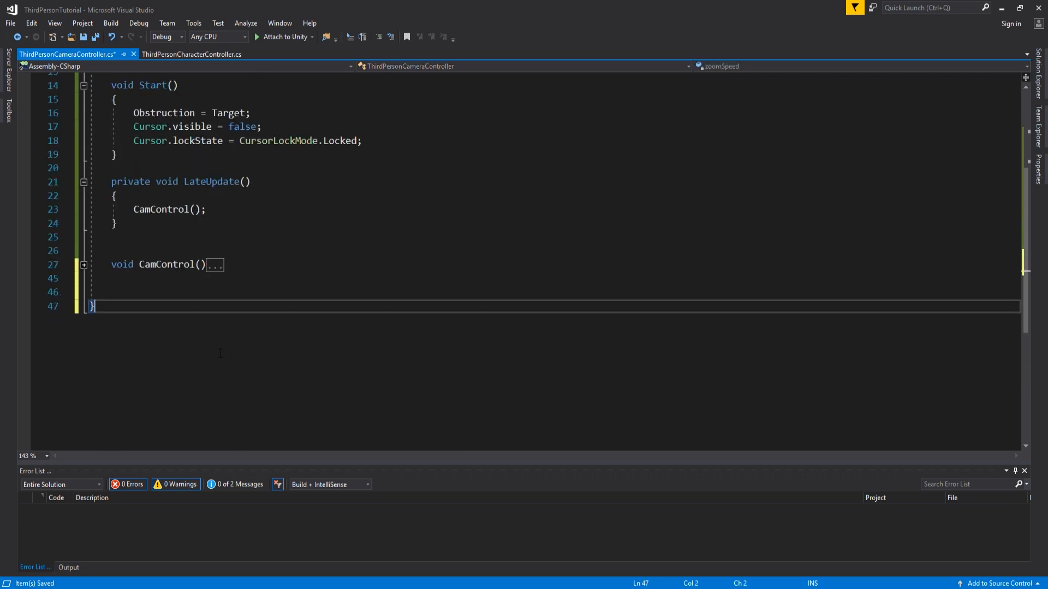
pyautogui.write('void ViewObstructed() {')
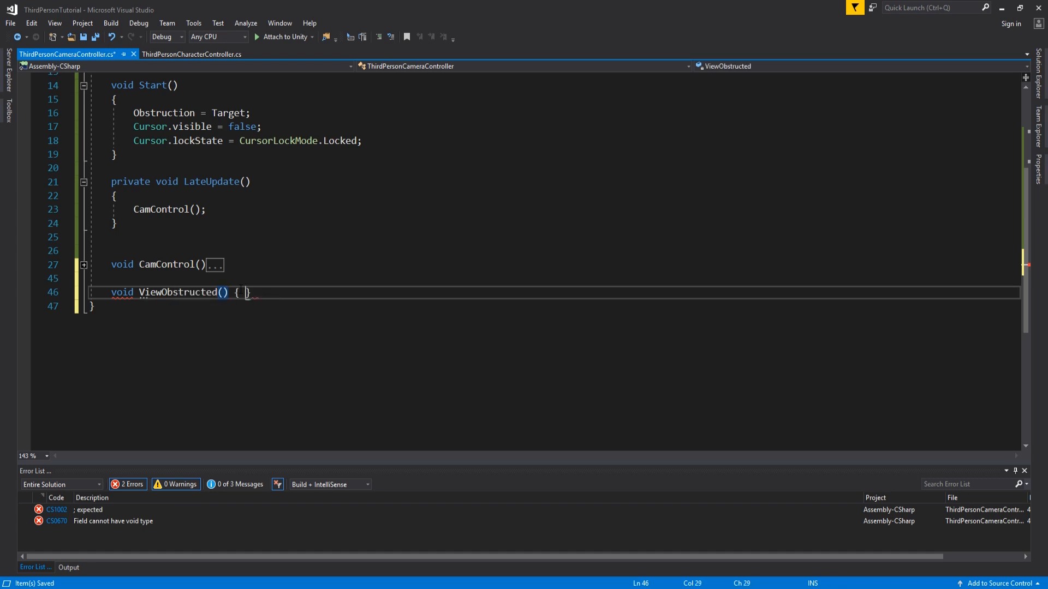
pyautogui.write('RaycastHit hit;')
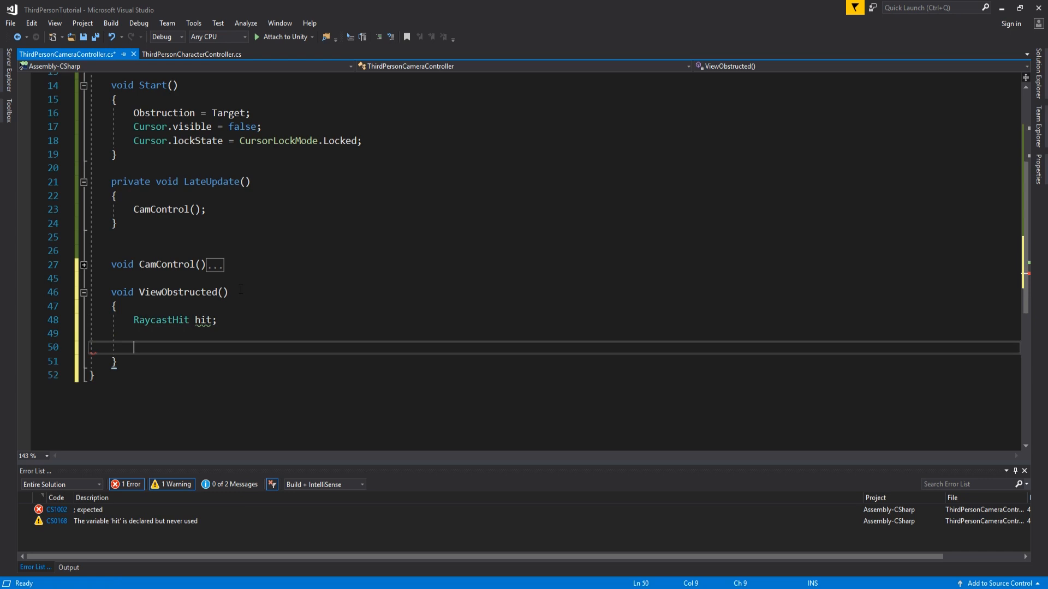
pyautogui.write('if(ph')
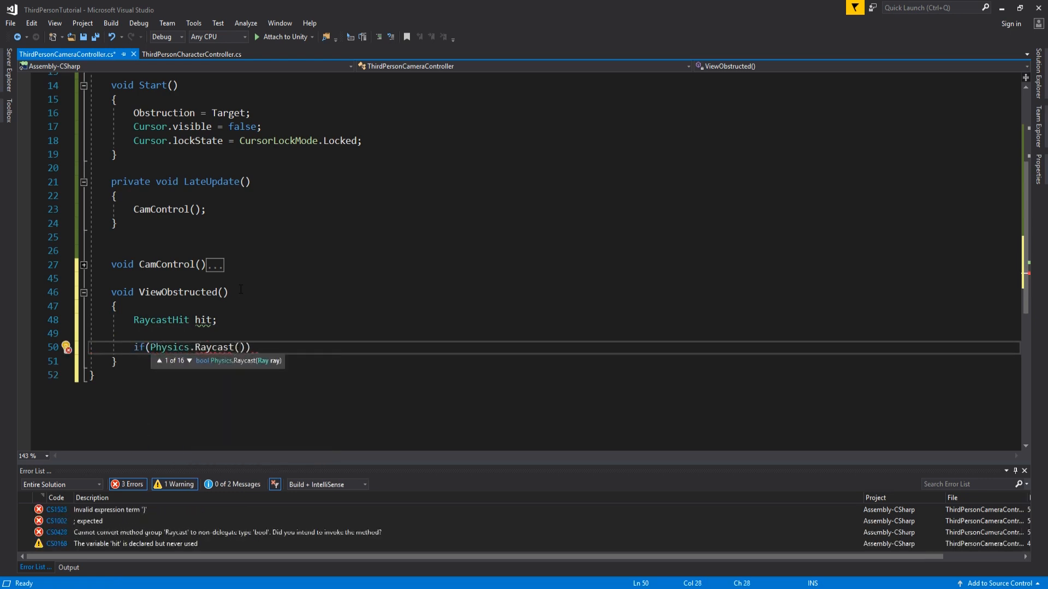
pyautogui.write('transform.position,')
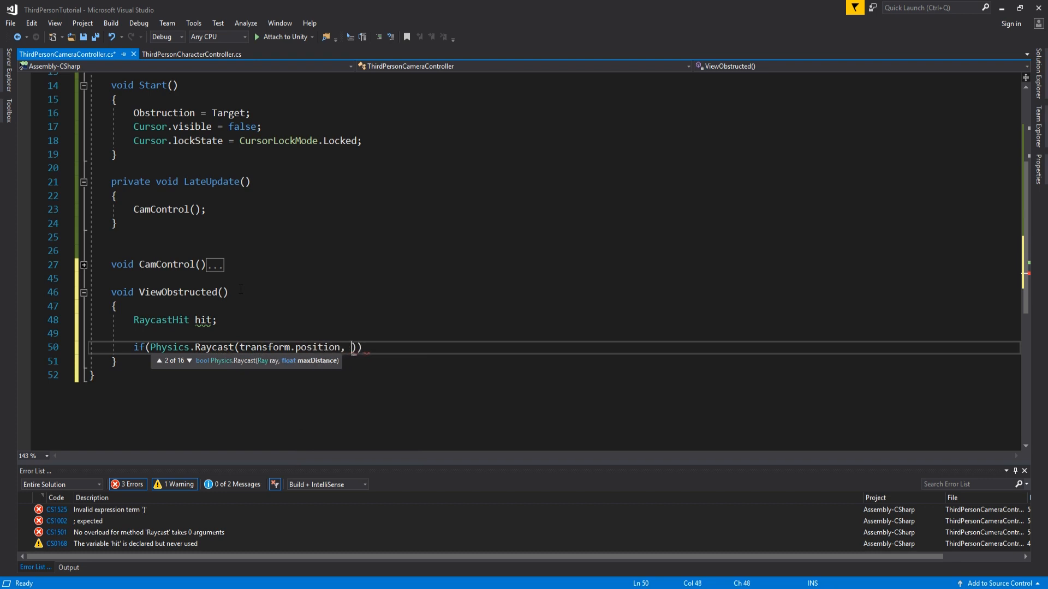
pyautogui.write('Target.position -')
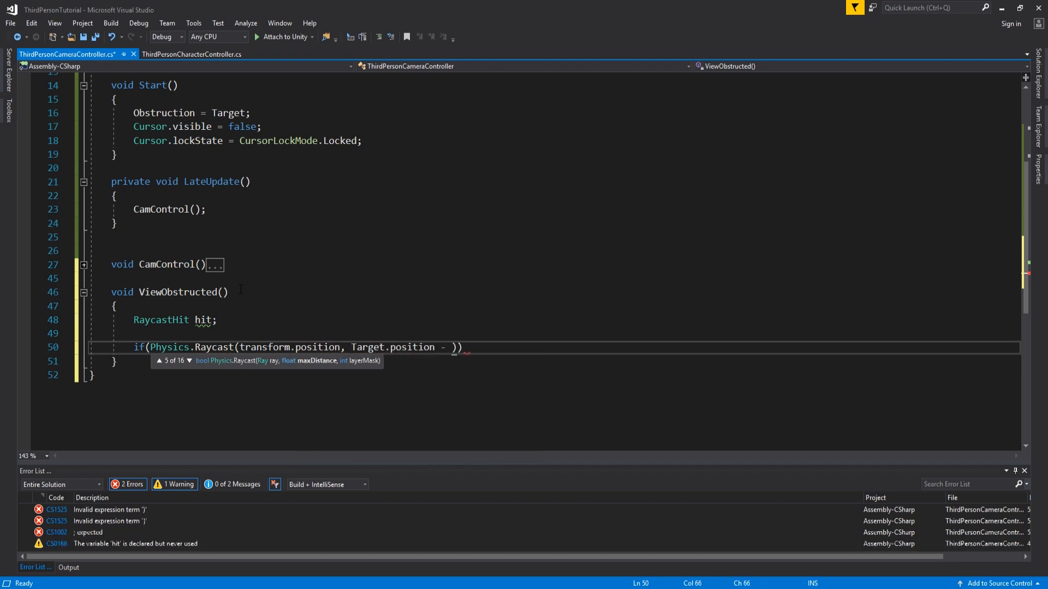
pyautogui.write('transform.position, out hit, 4.5f')
pyautogui.write('{')
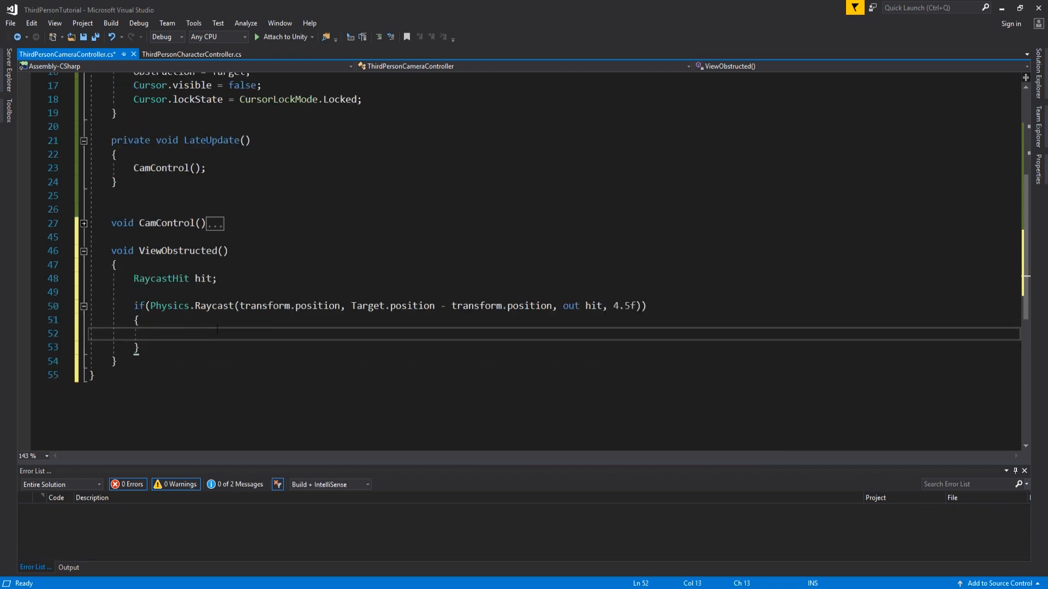
# Inside the raycast block, add if(hit.collider.gameObject.tag != "Player") { }.
pyautogui.write('if(hit')
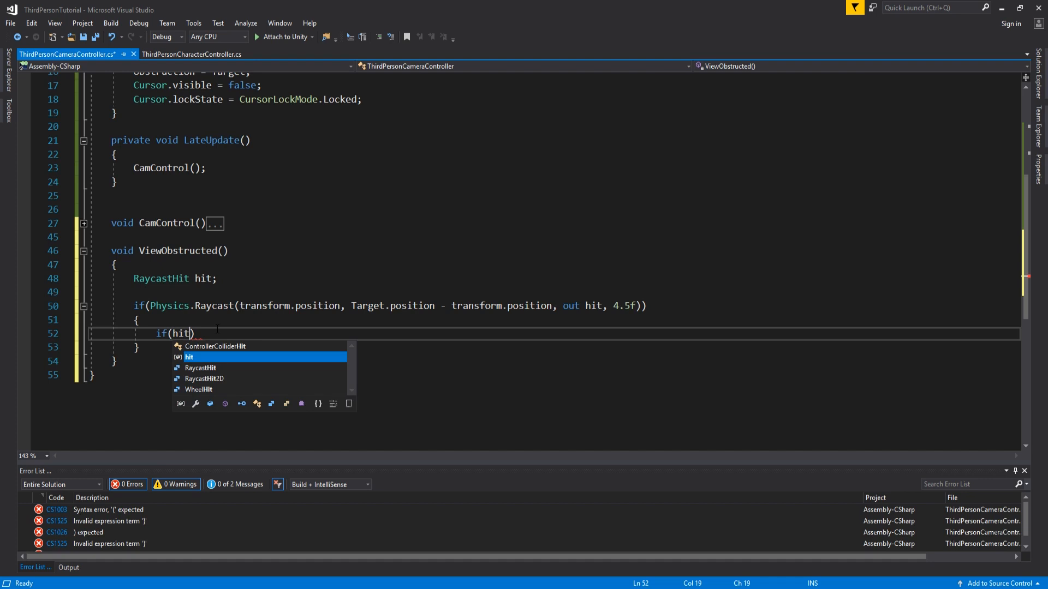
pyautogui.write('.collider.')
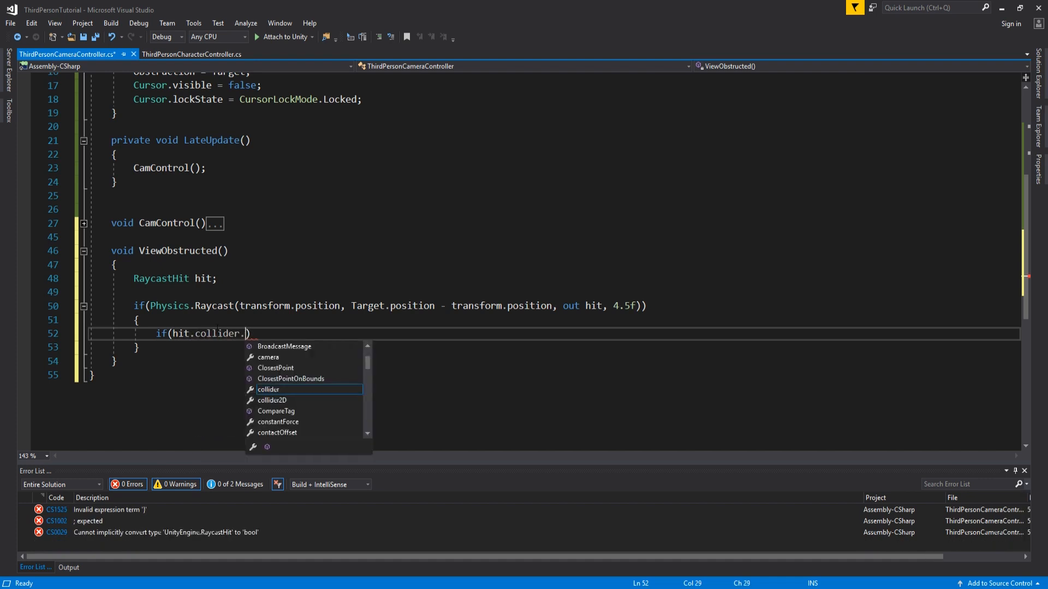
pyautogui.write('gameObject.tag != "')
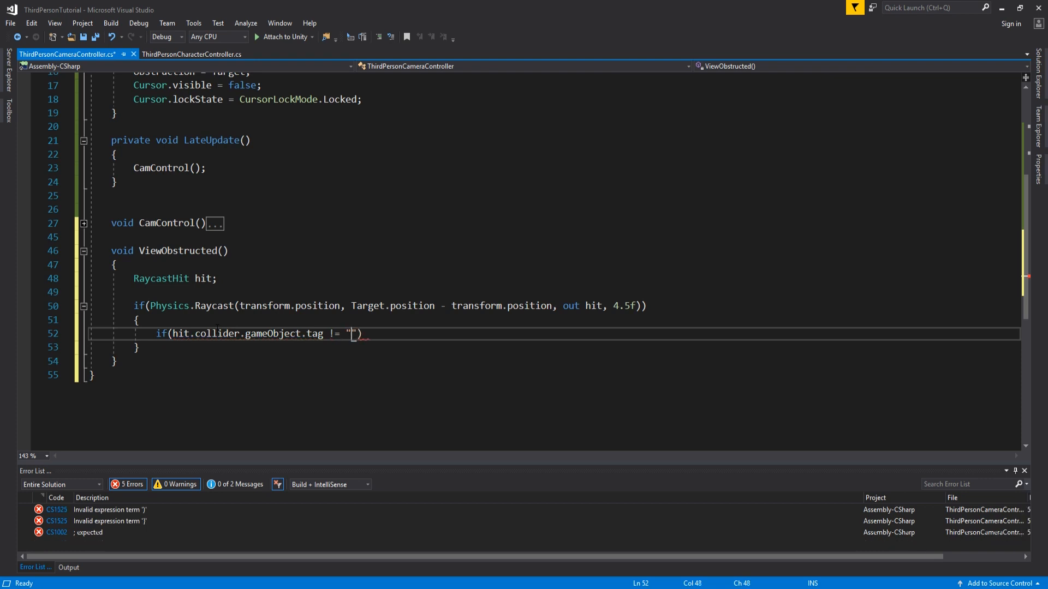
pyautogui.write('Player") { }')
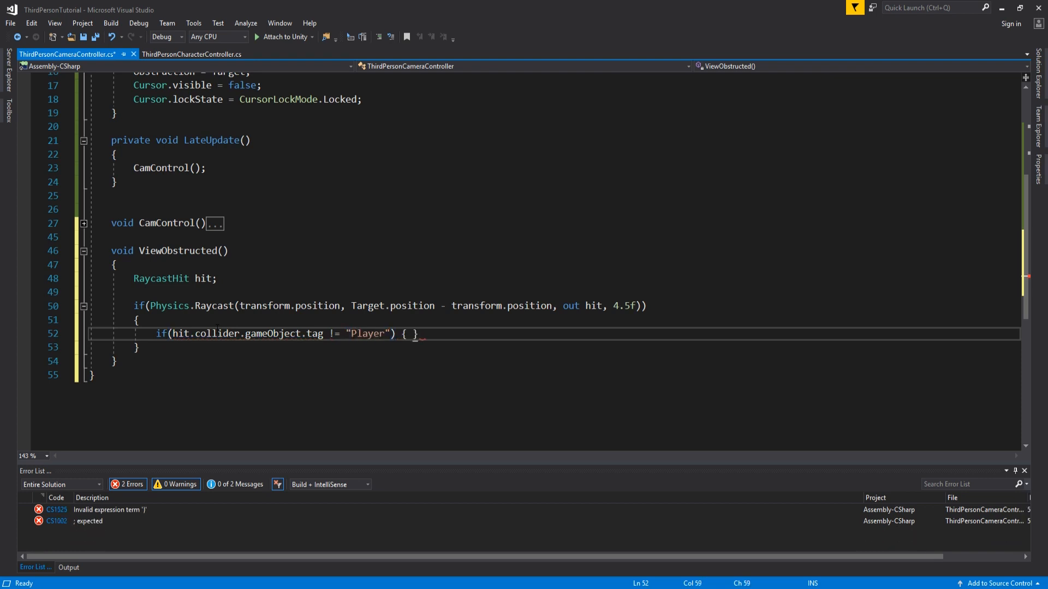
# Store hit.transform as Obstruction and set its MeshRenderer shadowCastingMode to ShadowsOnly, with an else branch and an if(Vector3 start.
pyautogui.write('else')
pyautogui.write('Obstruction.gameObject.GetComponent')
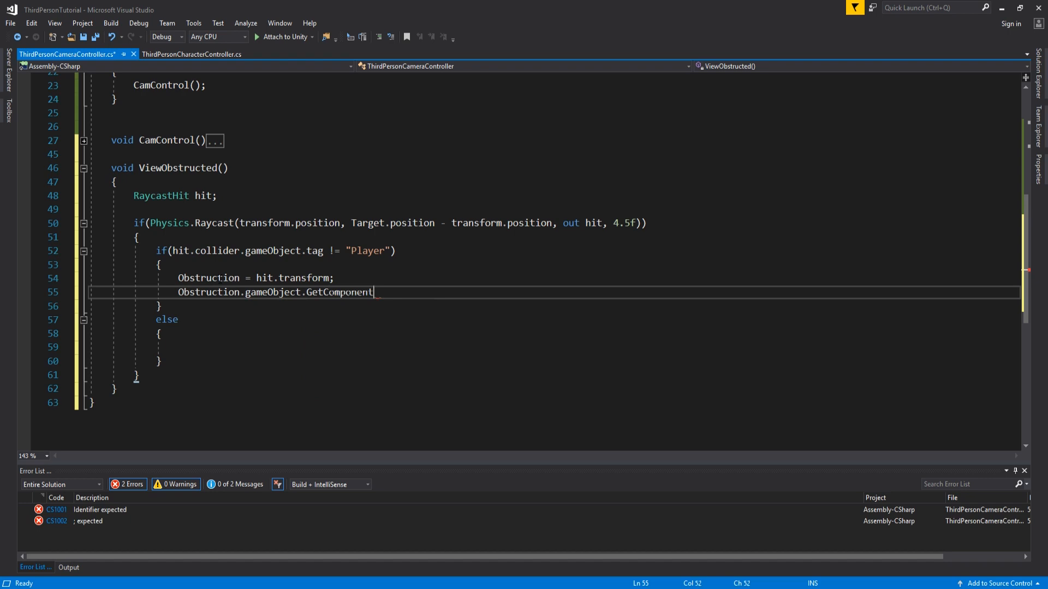
pyautogui.write('<MeshRenderer>')
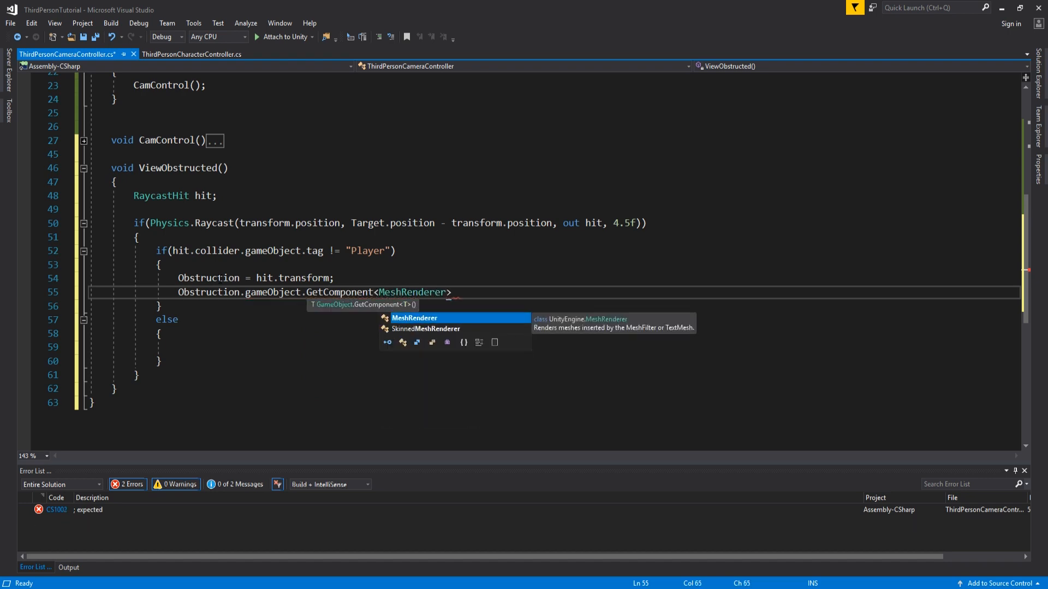
pyautogui.write('().shadowCastingMode')
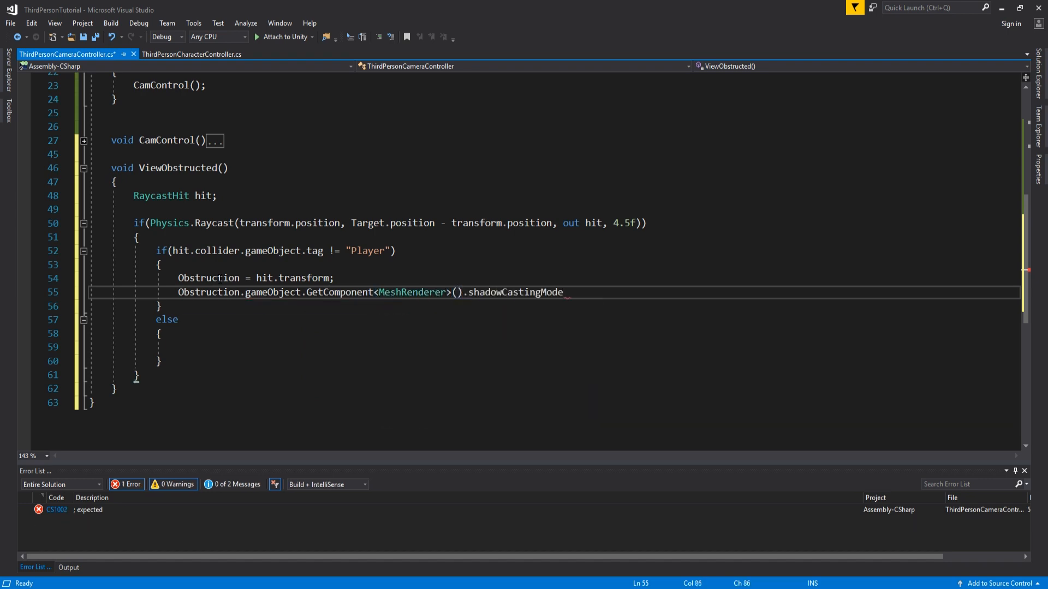
pyautogui.write('= UnityEngin')
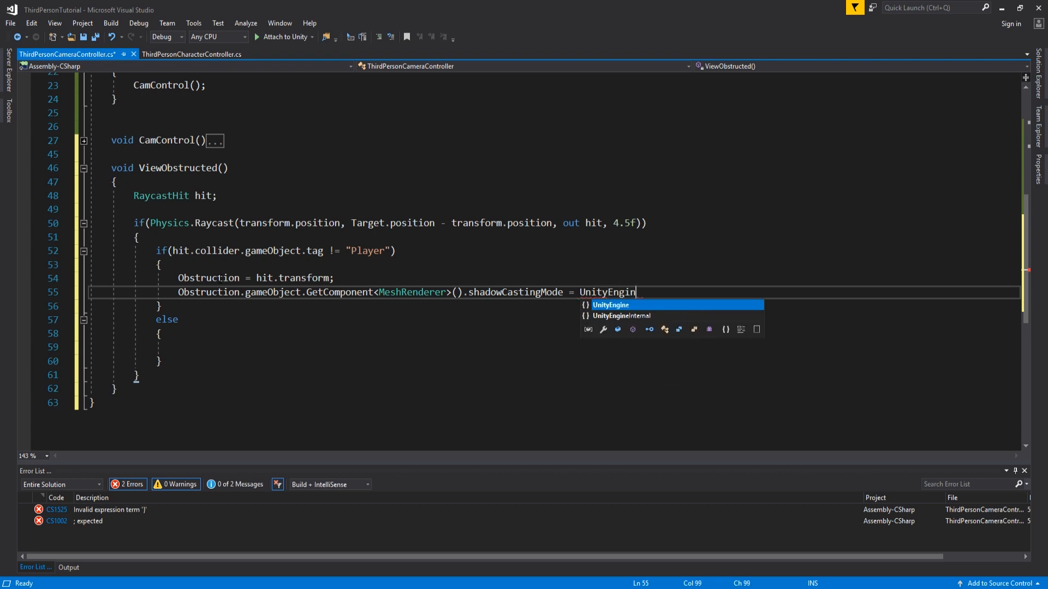
pyautogui.write('e.Rendering.ShadowCastingMode.ShadowsOnly')
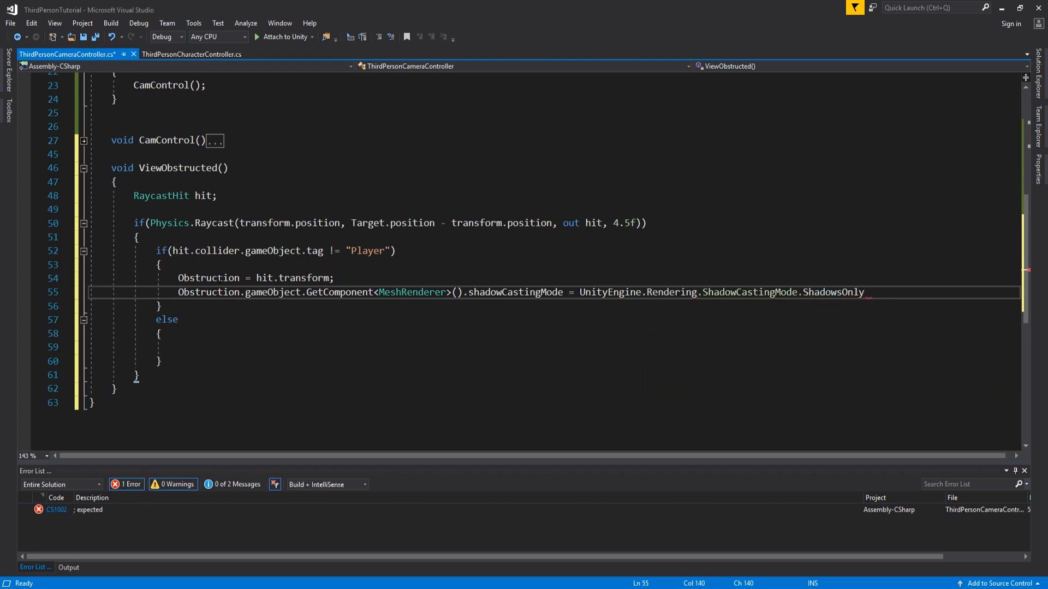
pyautogui.write(';')
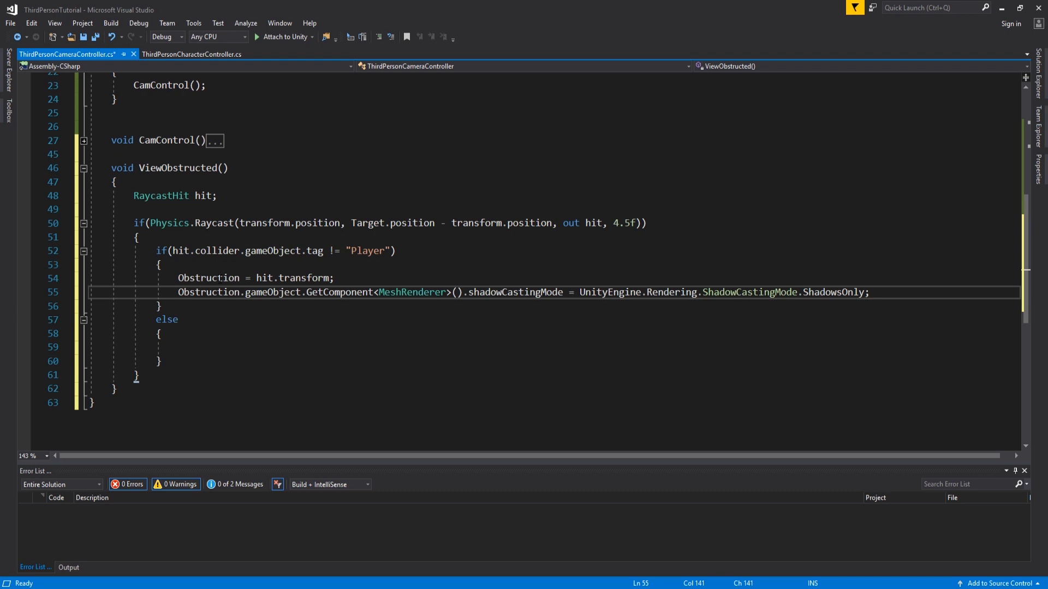
pyautogui.press('Enter')
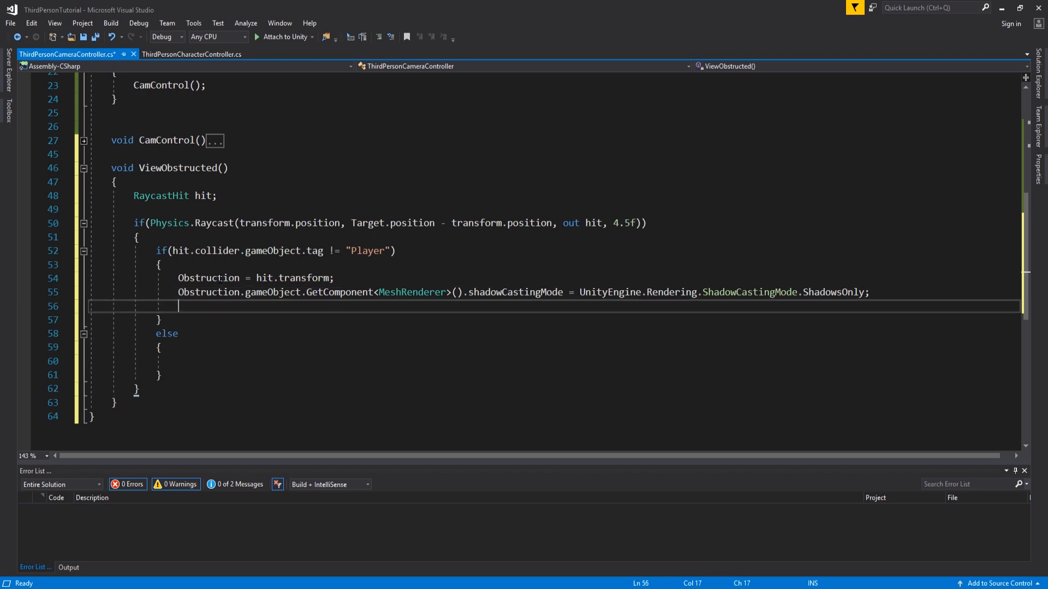
pyautogui.write('if(Vector3')
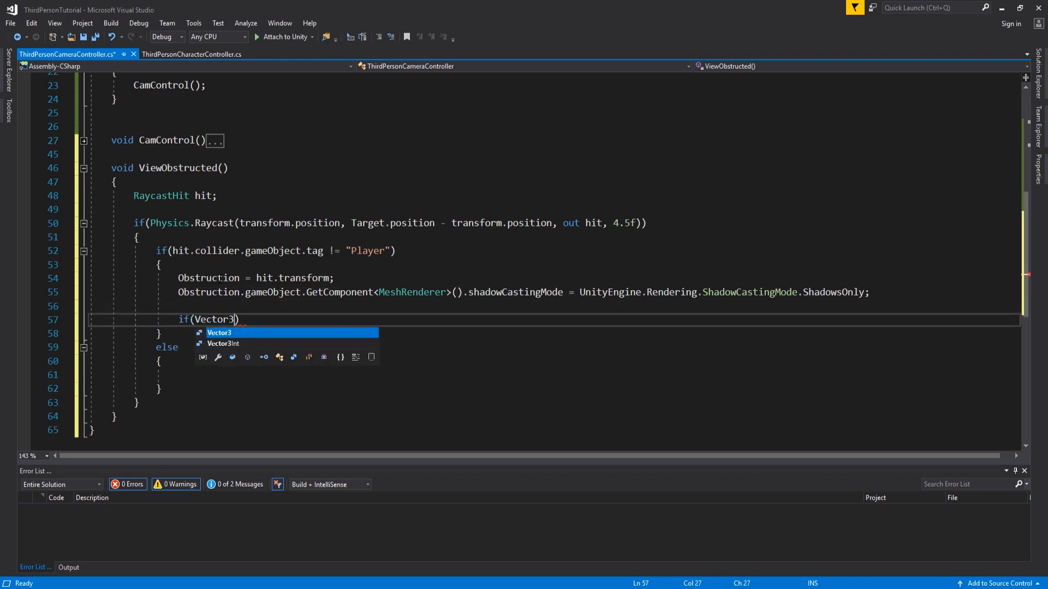
# Write the first condition: Vector3.Distance(Obstruction.position, transform.position) >= 3f &&.
pyautogui.write('.Distance()')
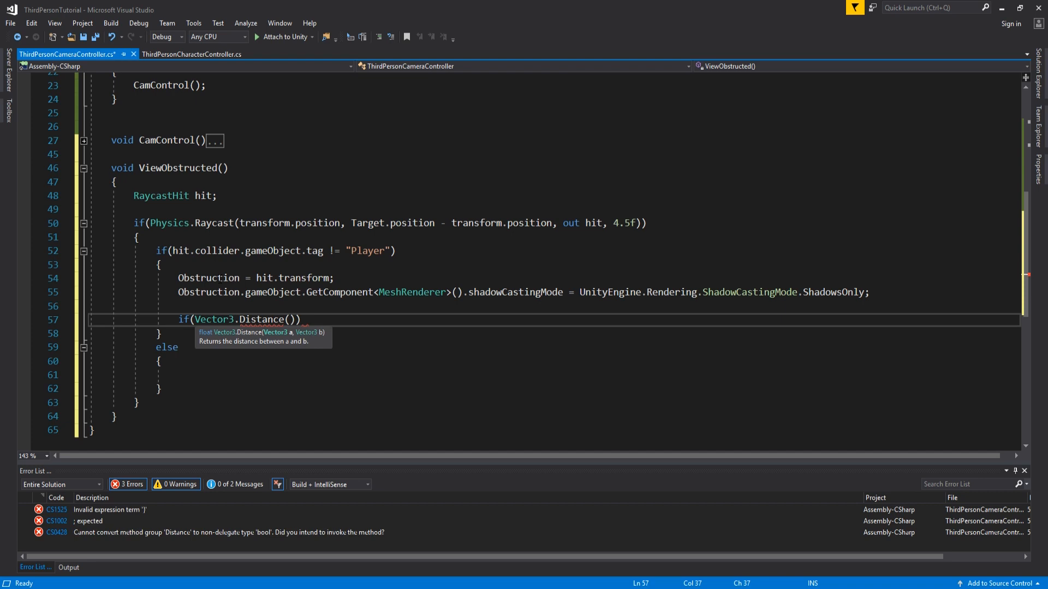
pyautogui.write('Obstruction')
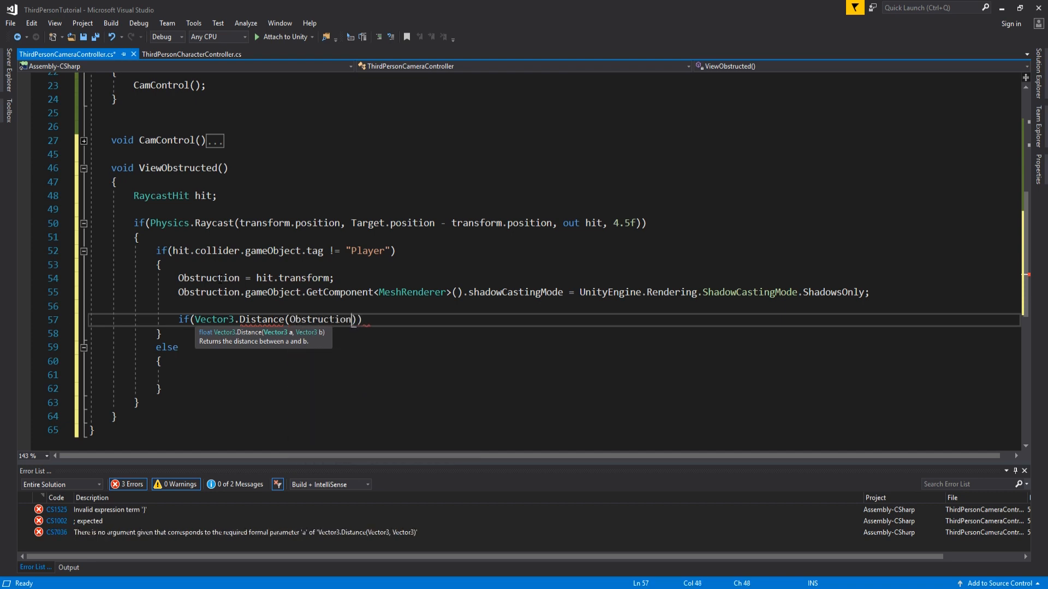
pyautogui.write('.position, t')
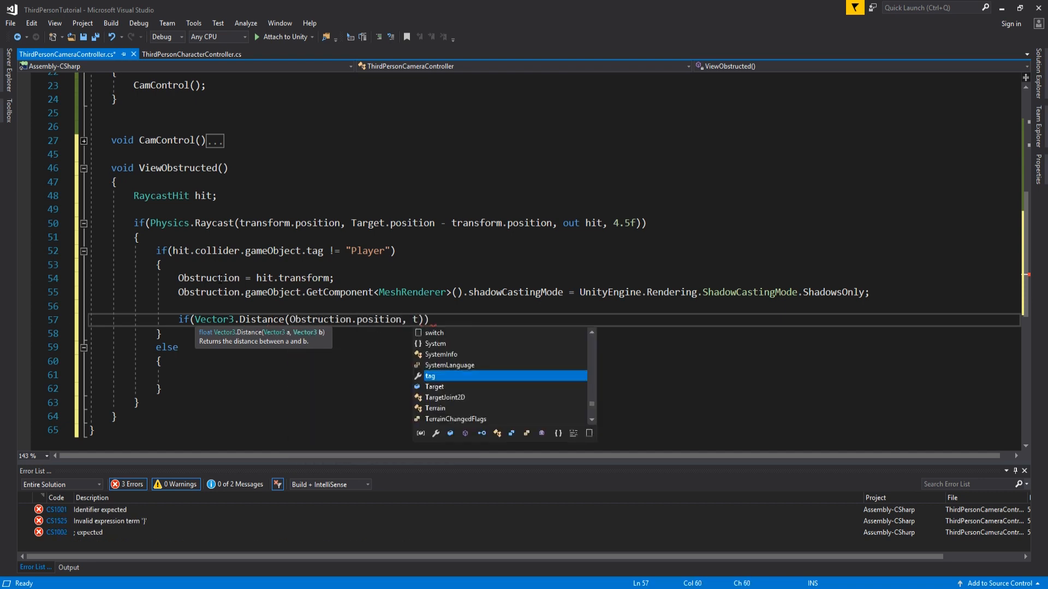
pyautogui.write('ransform.position')
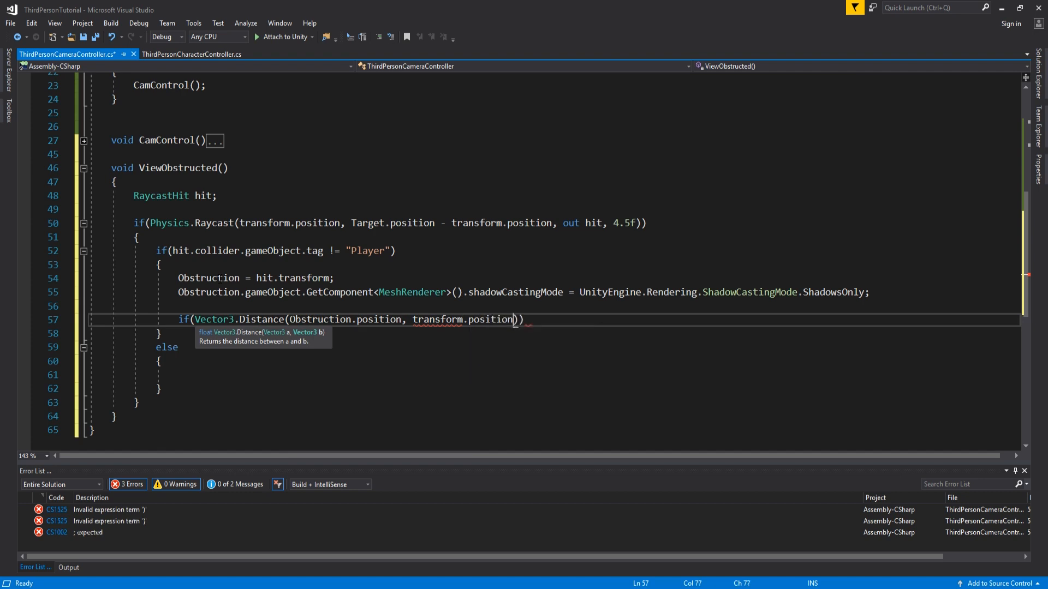
pyautogui.write(')')
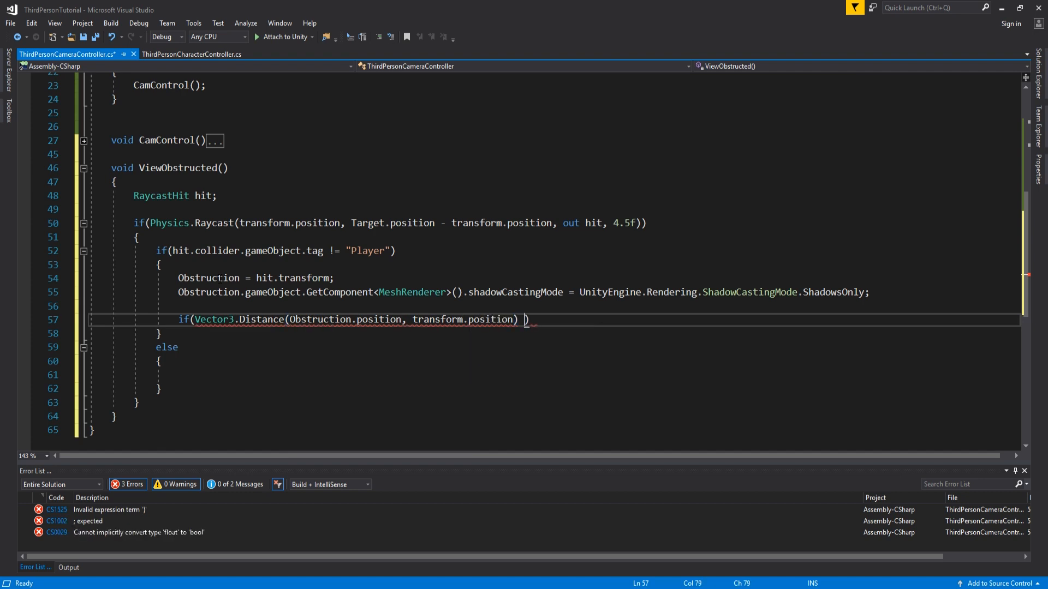
pyautogui.write('>=')
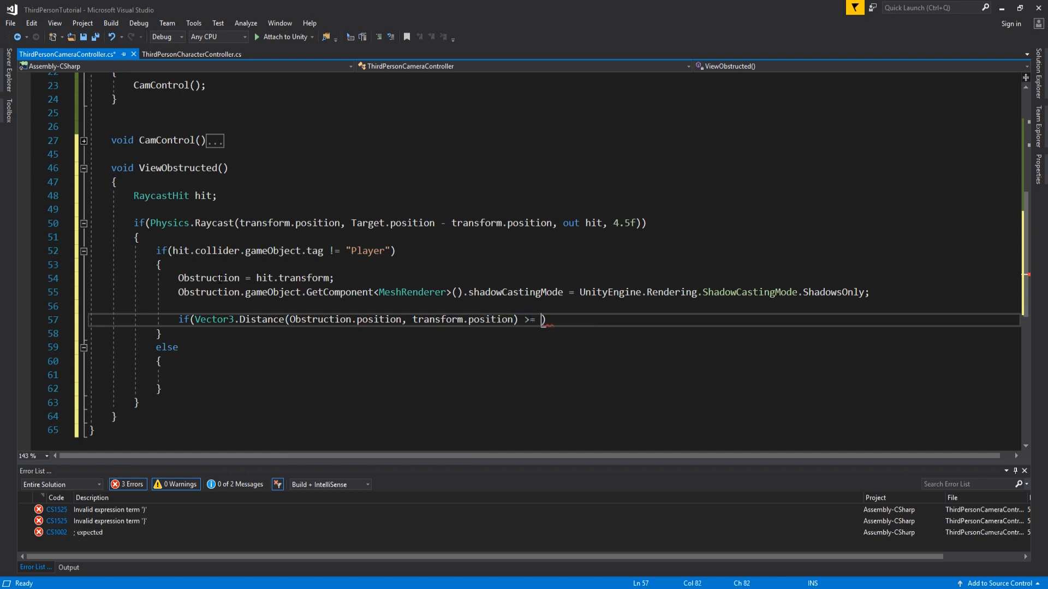
pyautogui.write('3f &&')
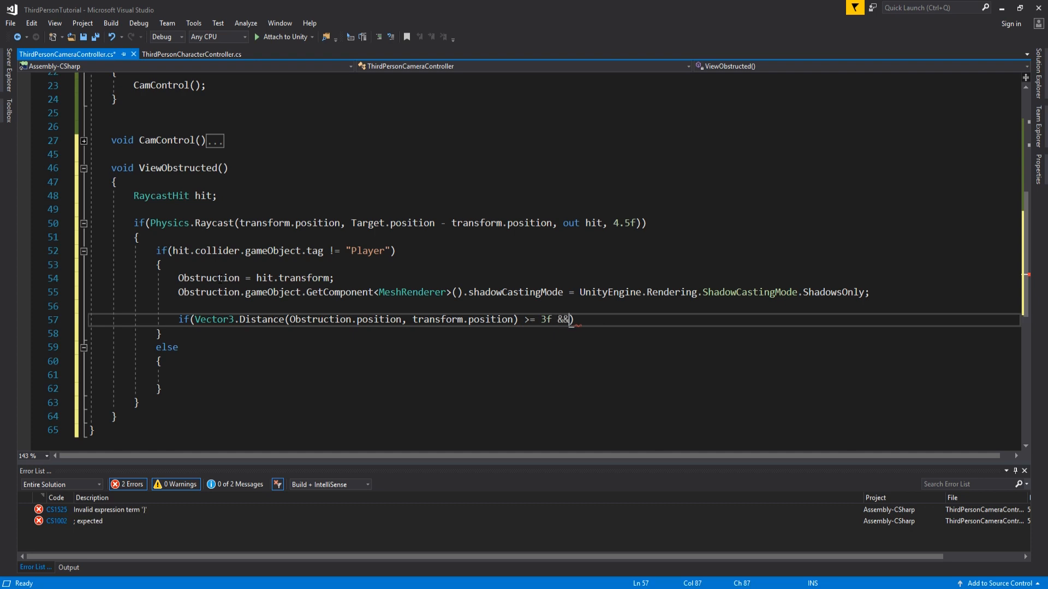
# Complete the condition with Vector3.Distance(transform.position, Target.position) >= 1.5f and its braces.
pyautogui.write('Vector3.Dis')
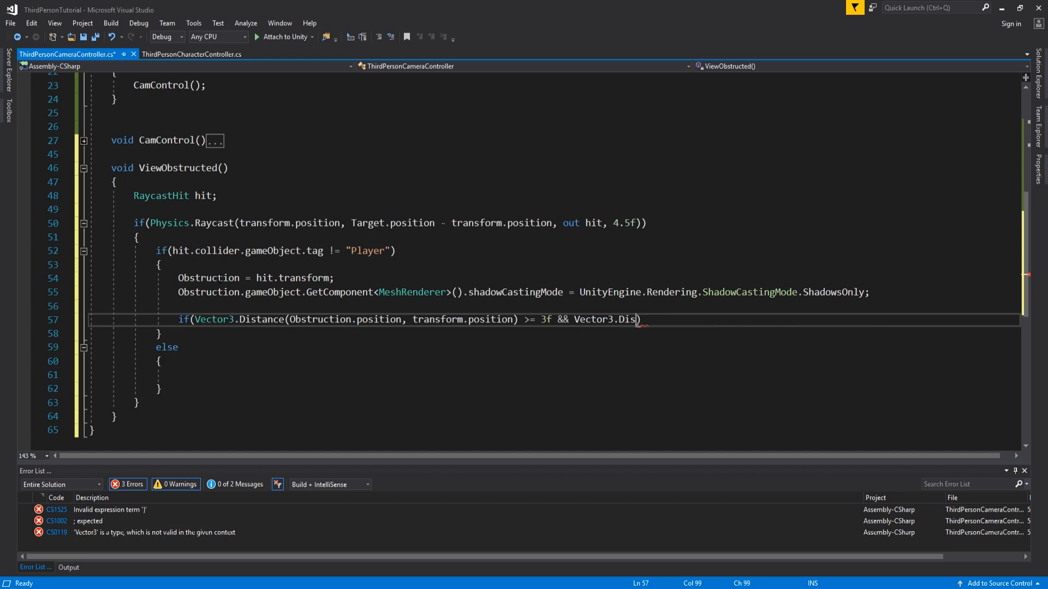
pyautogui.write('tance(transform.position,')
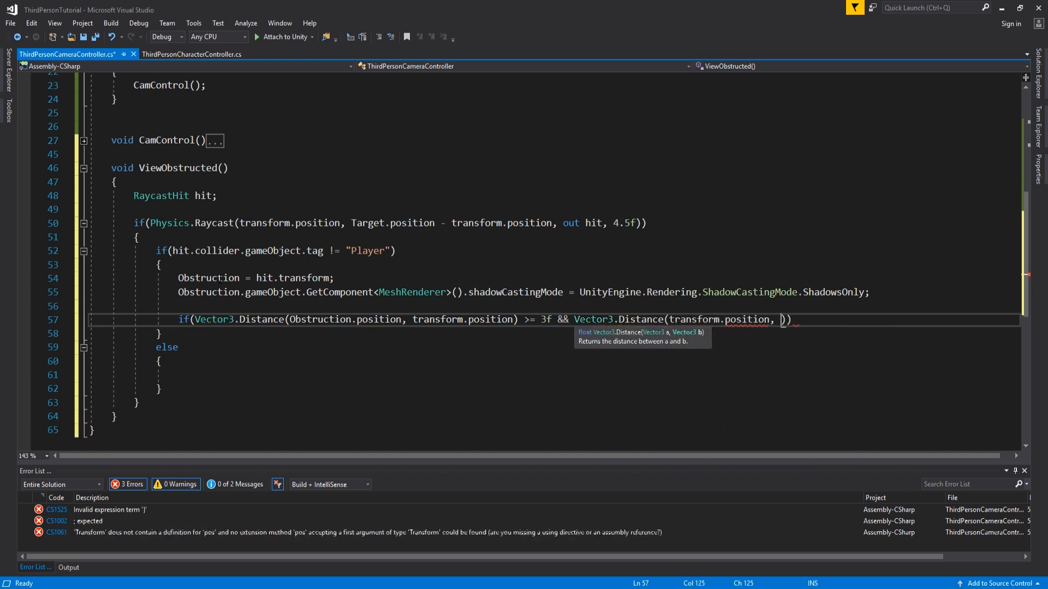
pyautogui.write('Target.position')
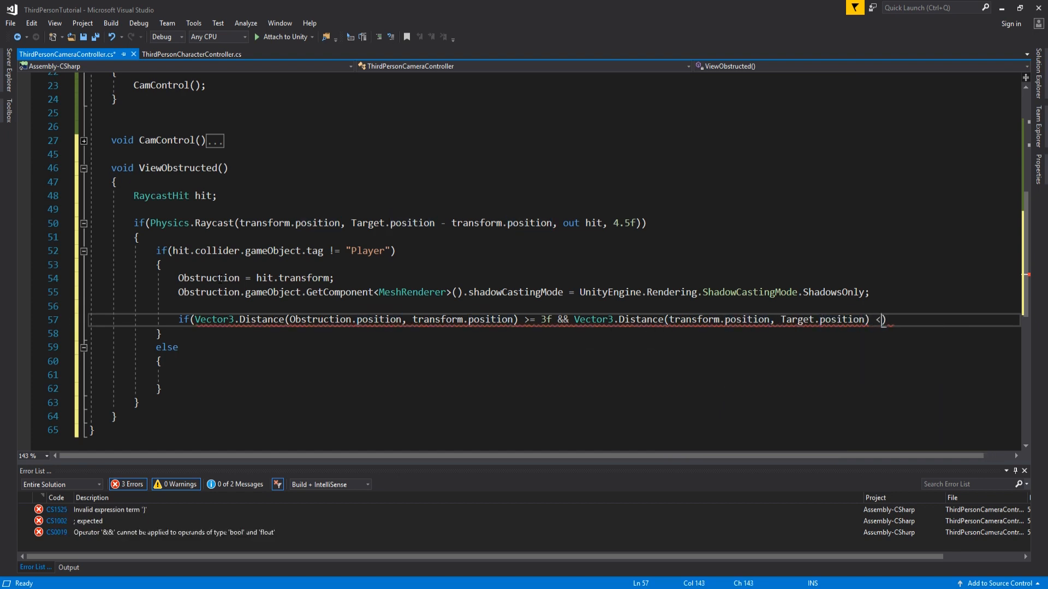
pyautogui.write('= 1.4')
pyautogui.write('{')
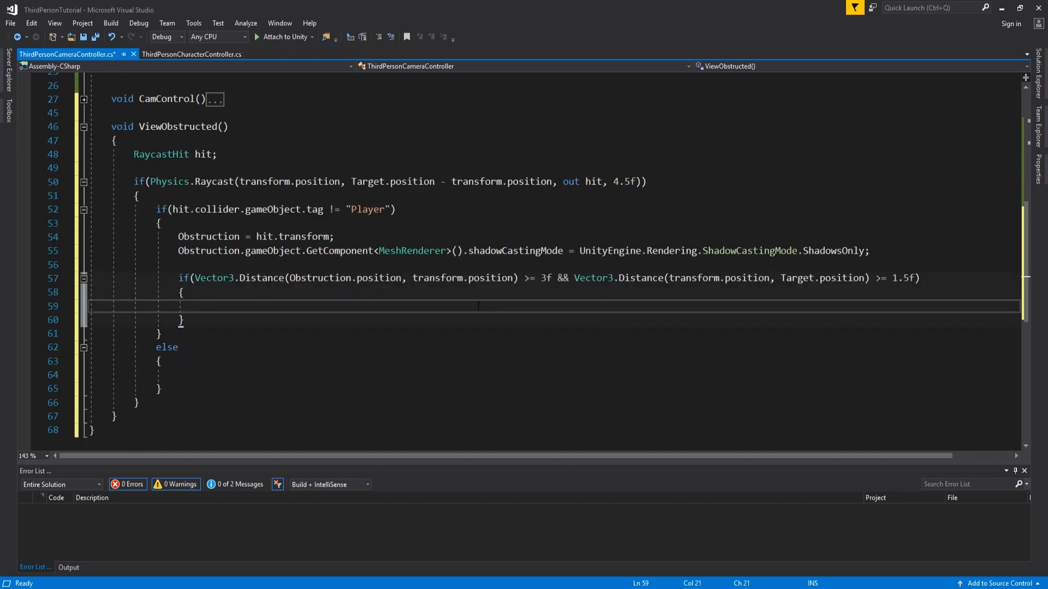
# Translate the camera Vector3.forward * zoomSpeed * Time.deltaTime, and in the else set the obstruction's shadowCastingMode back to On.
pyautogui.write('transform.Translate(Vector3.forward *')
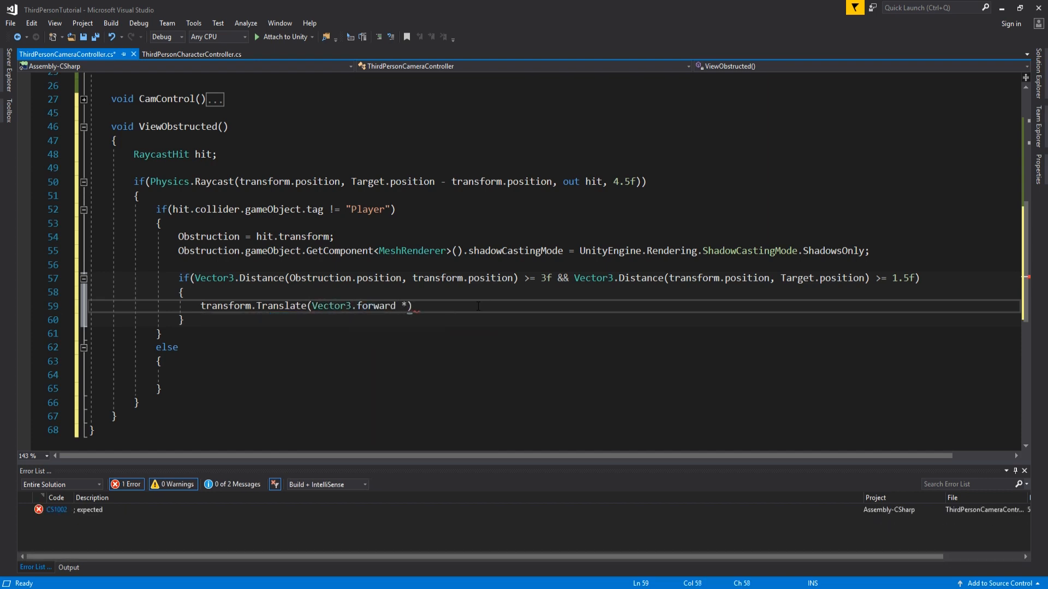
pyautogui.write('zoomSpeed * Time.deltaTime')
pyautogui.click(554, 376)
pyautogui.write('Obstruction.gameObject.GetComponent<MeshRenderer >')
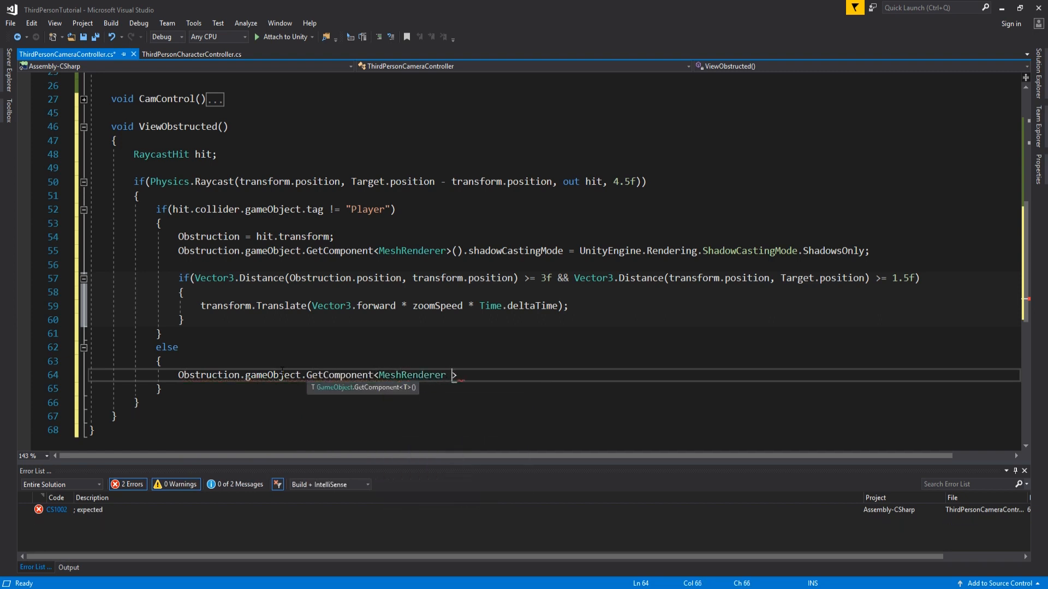
pyautogui.write(').shadowCastingMode')
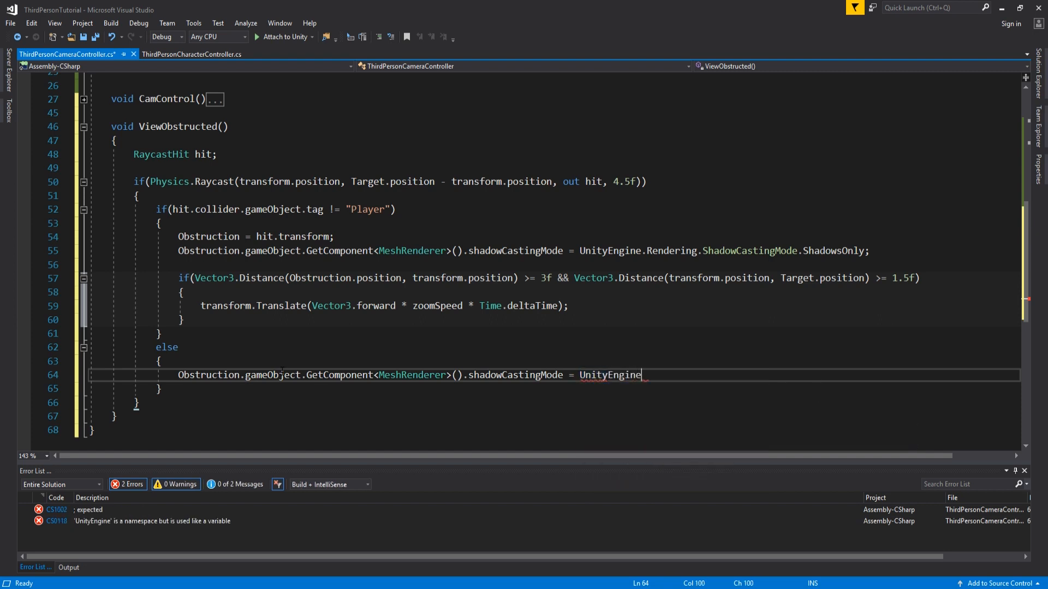
pyautogui.write('.Rendering')
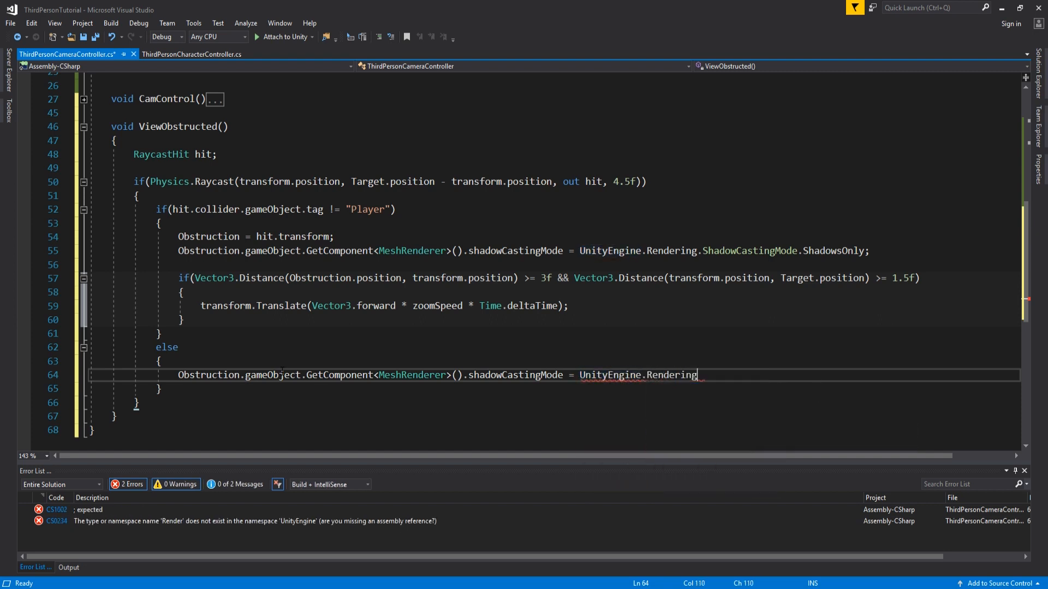
pyautogui.write('ShadowCastingMode.On;')
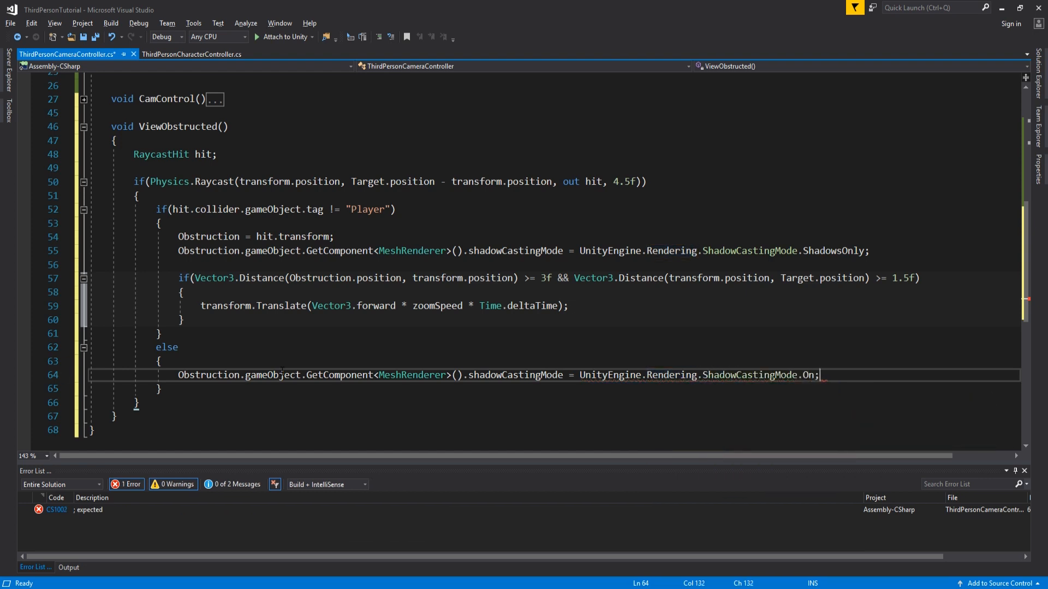
pyautogui.write('if')
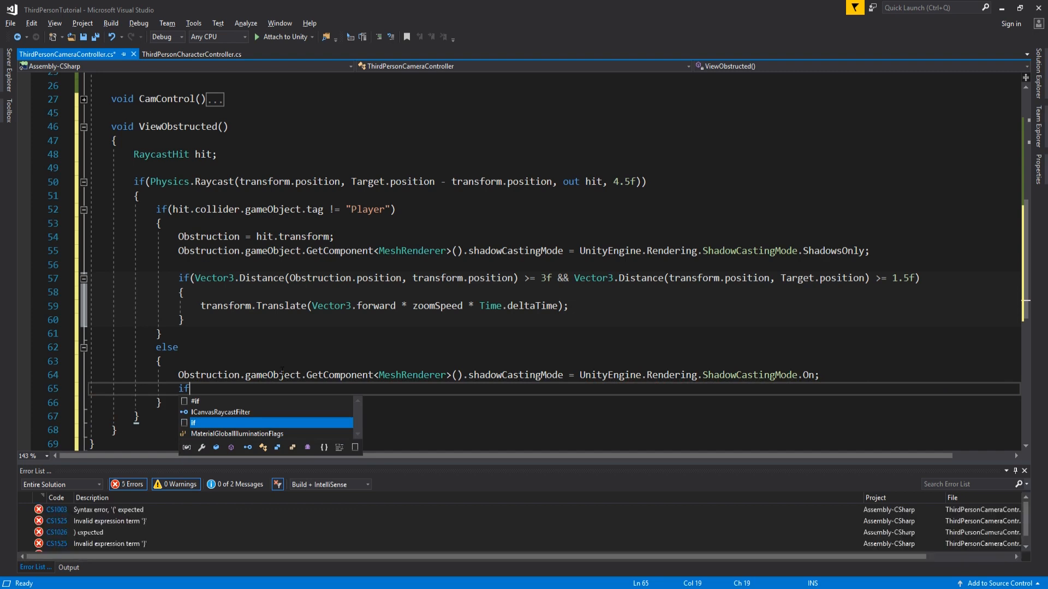
# In the else, translate the camera Vector3.back * zoomSpeed * Time.deltaTime while its distance to Target is under 4.5f.
pyautogui.write('(Vector)')
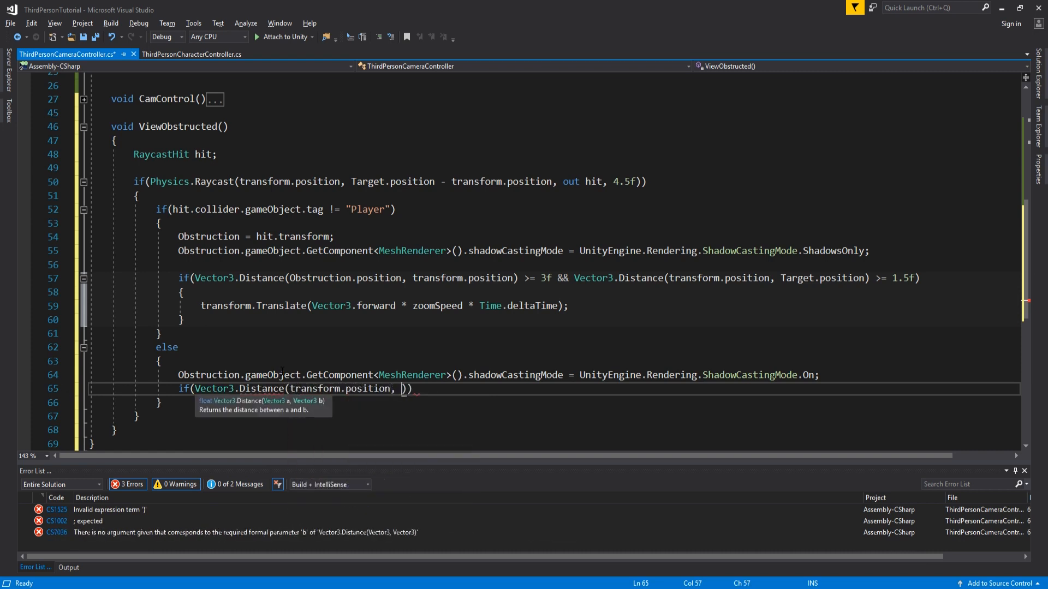
pyautogui.write('Target.position')
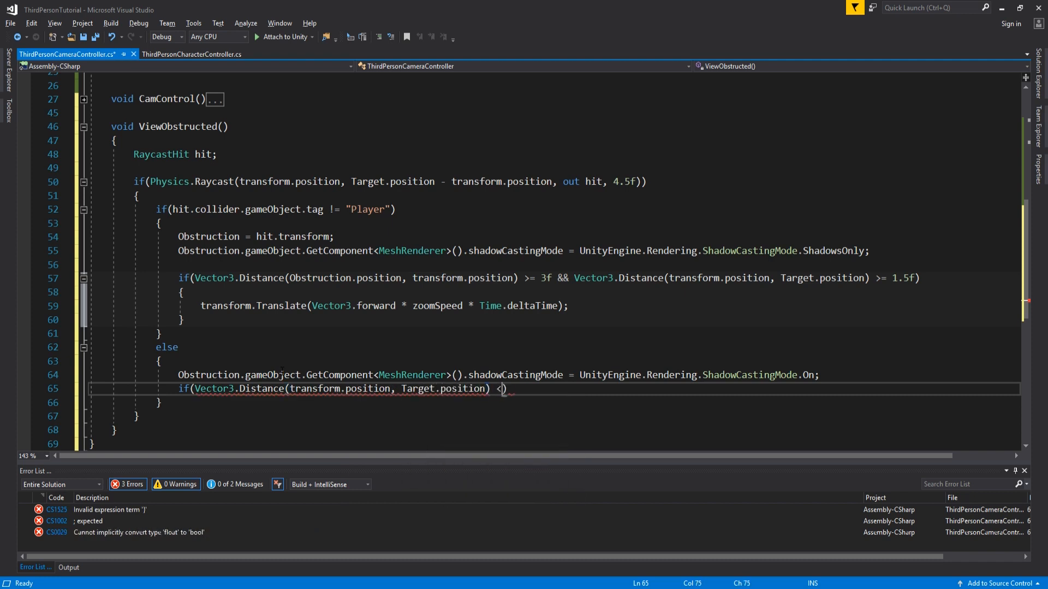
pyautogui.write('4.5f')
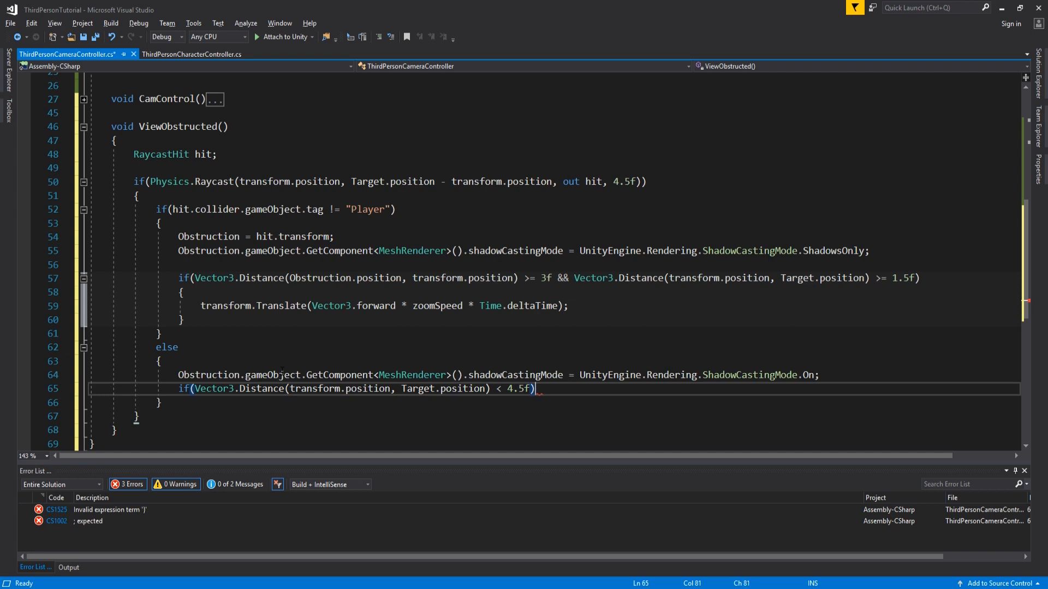
pyautogui.write('transform.translate(Vector3.back *')
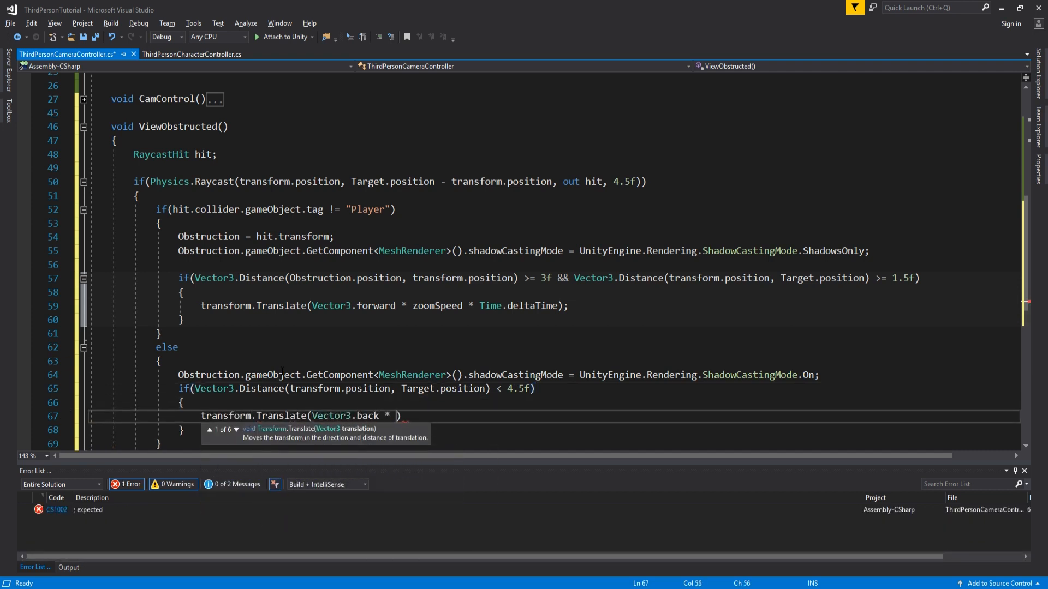
pyautogui.write('zoomSpeed * Time.deltaTime);')
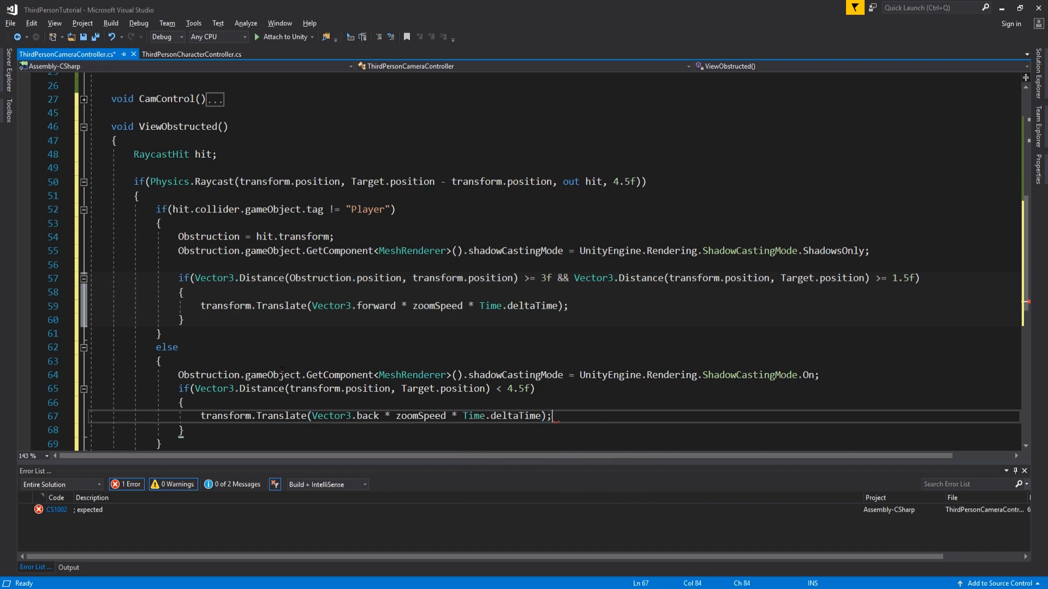
pyautogui.click(68, 568)
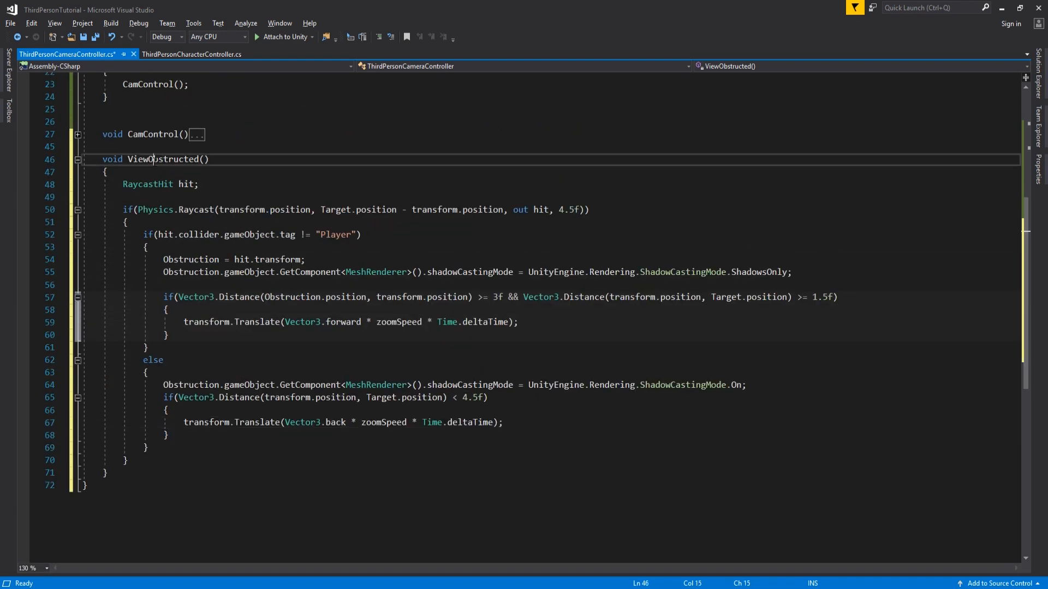
# Call ViewObstructed(); after CamControl(); in LateUpdate and save the script.
pyautogui.scroll(3)
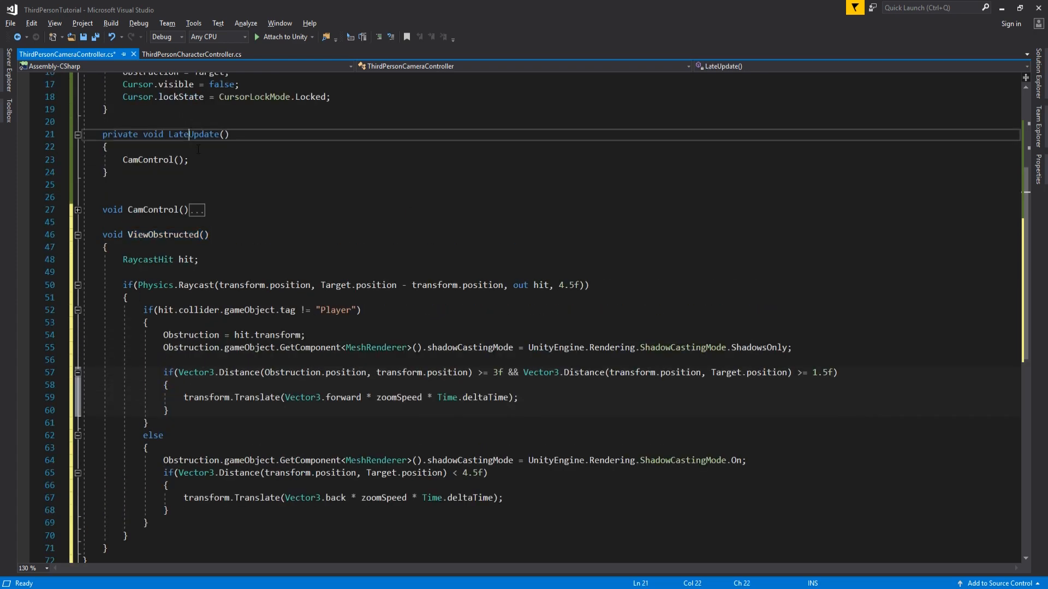
pyautogui.write('ViewObstructed();')
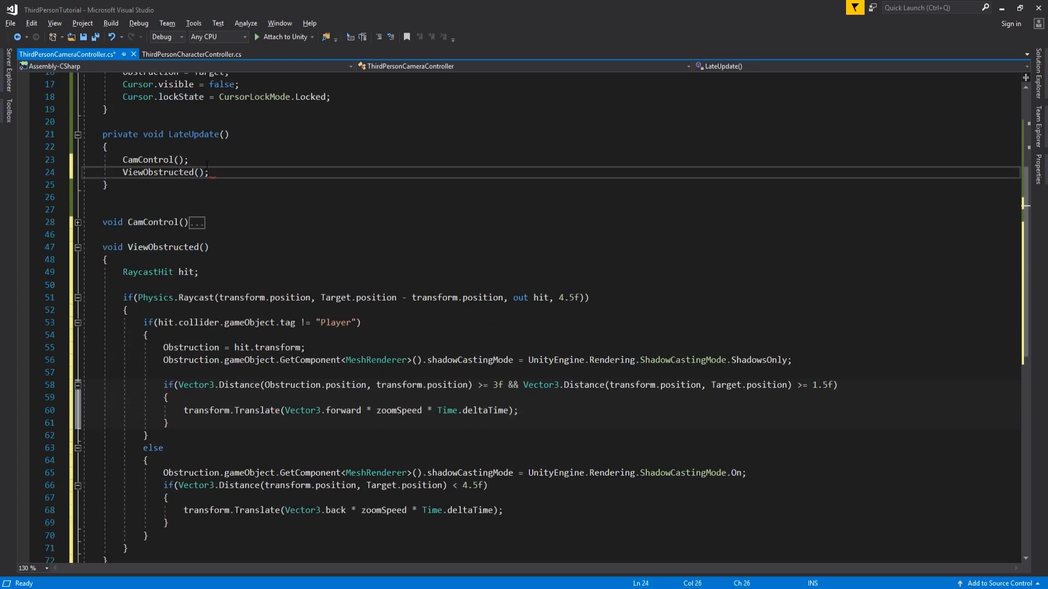
pyautogui.press('ctrl+s')
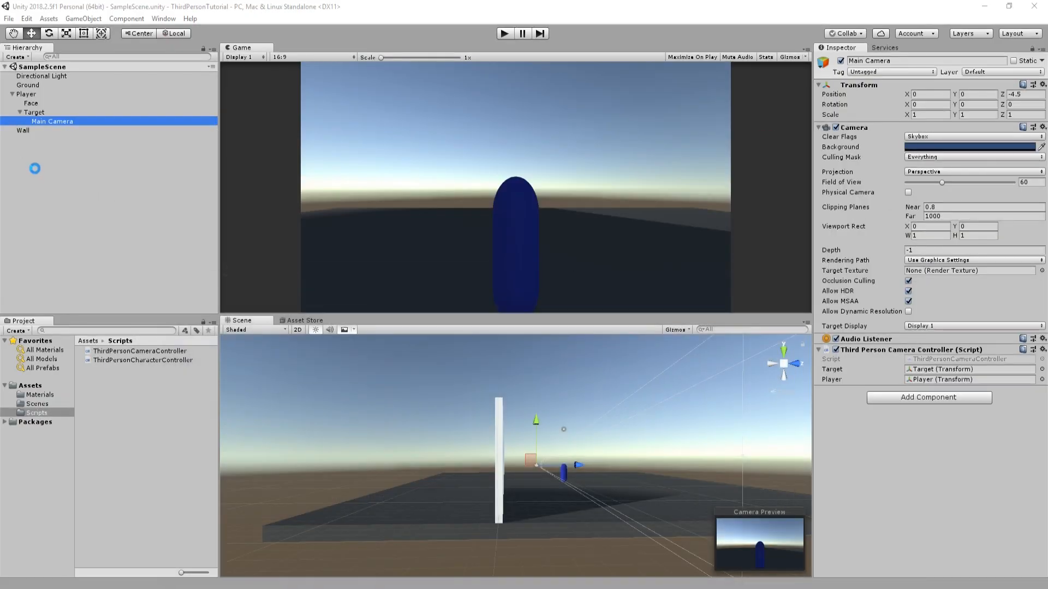
# Add Wall and Ground tags, assign them to the Wall and Ground objects, and tag Target as Player.
pyautogui.click(26, 94)
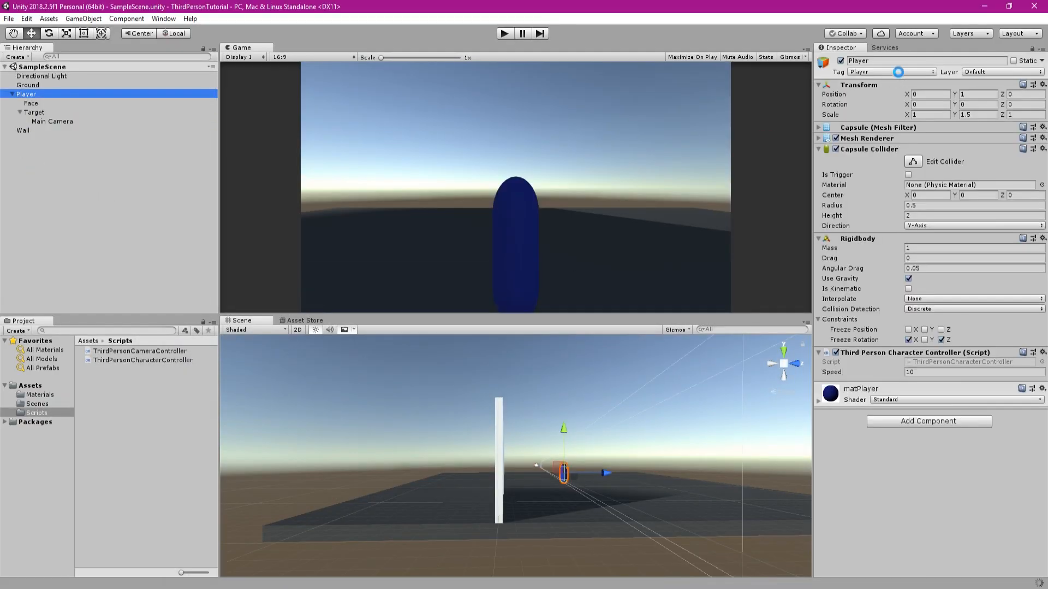
pyautogui.click(892, 72)
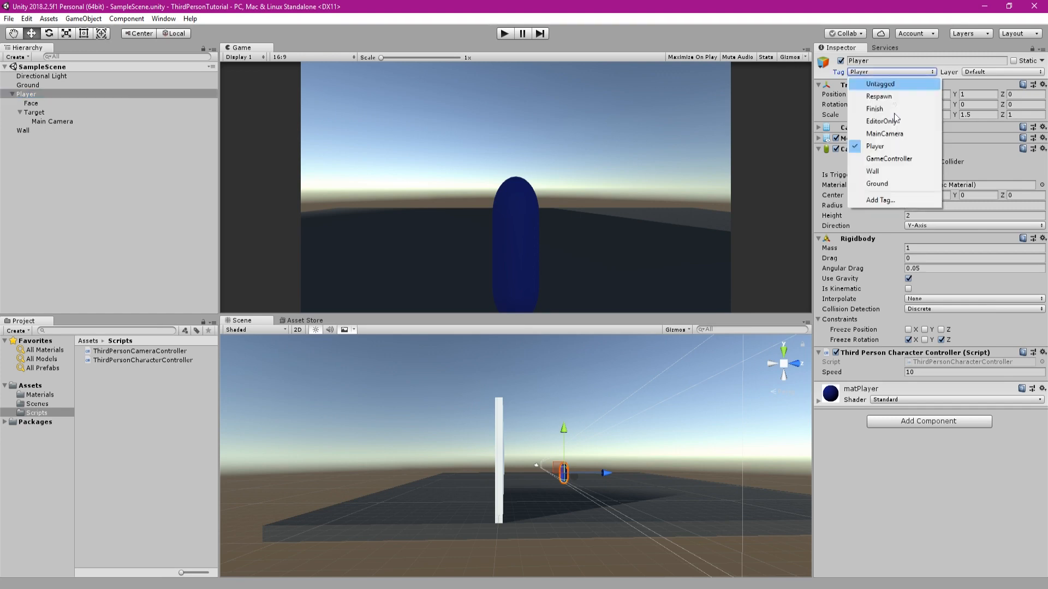
pyautogui.click(880, 200)
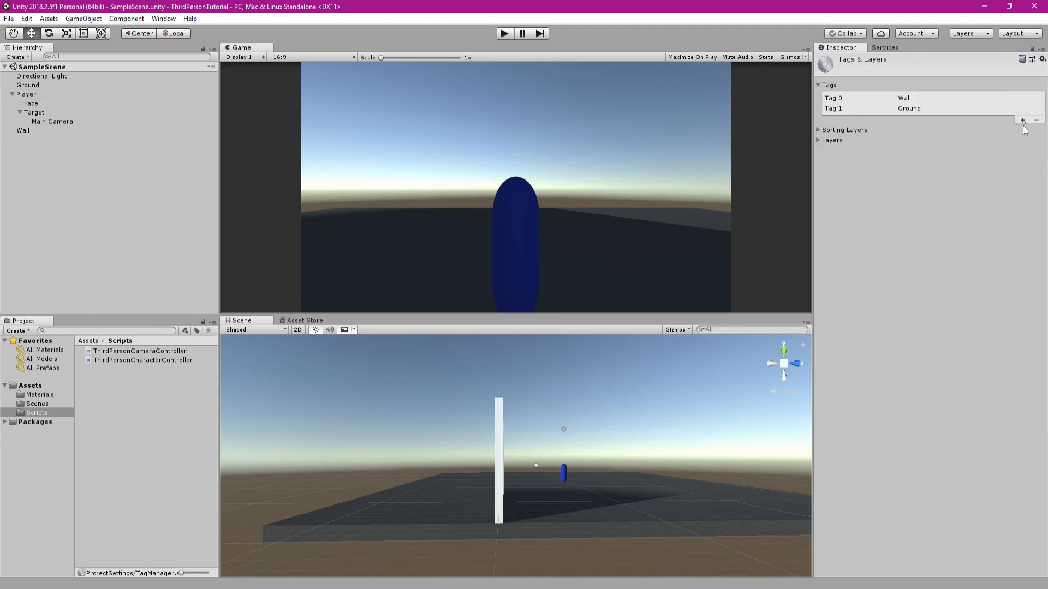
pyautogui.click(23, 130)
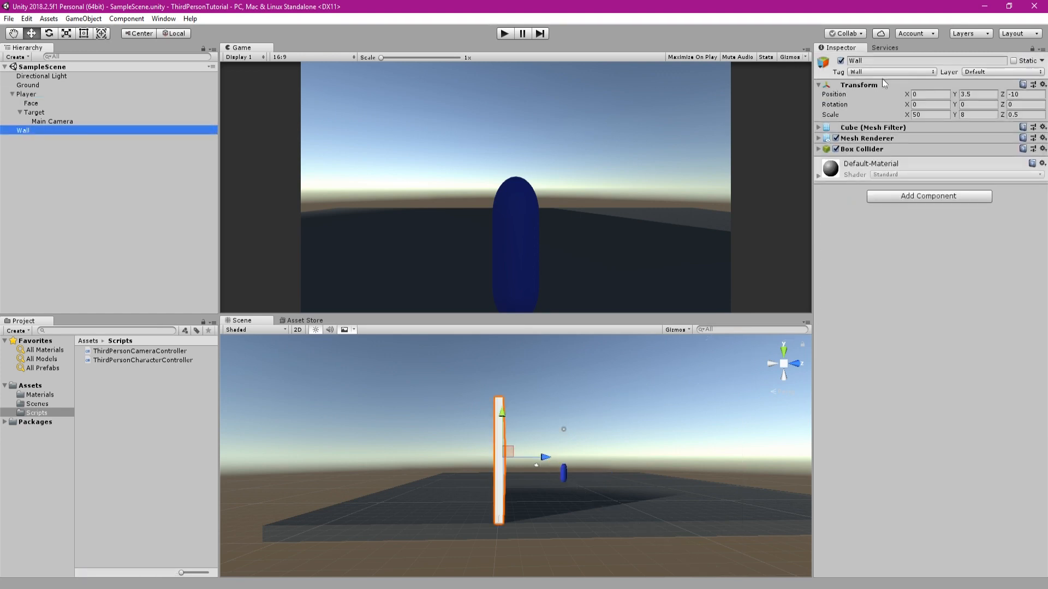
pyautogui.click(891, 73)
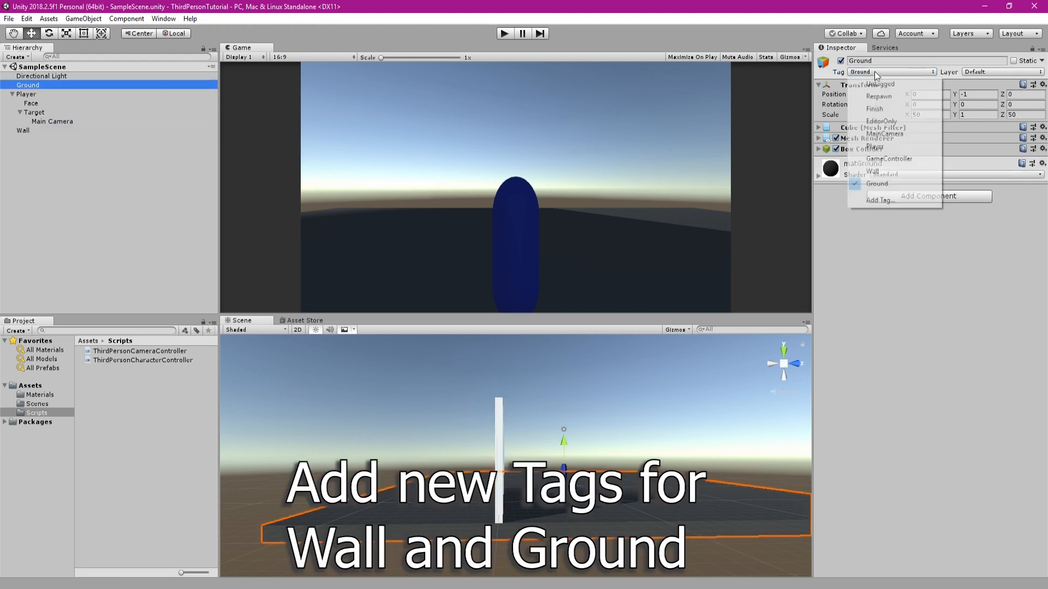
pyautogui.click(34, 112)
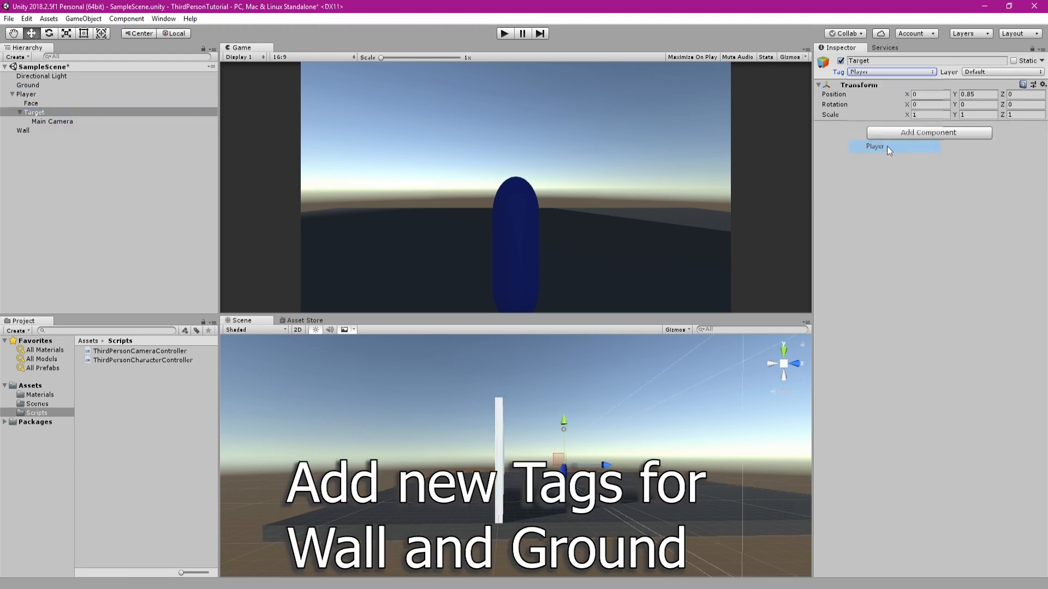